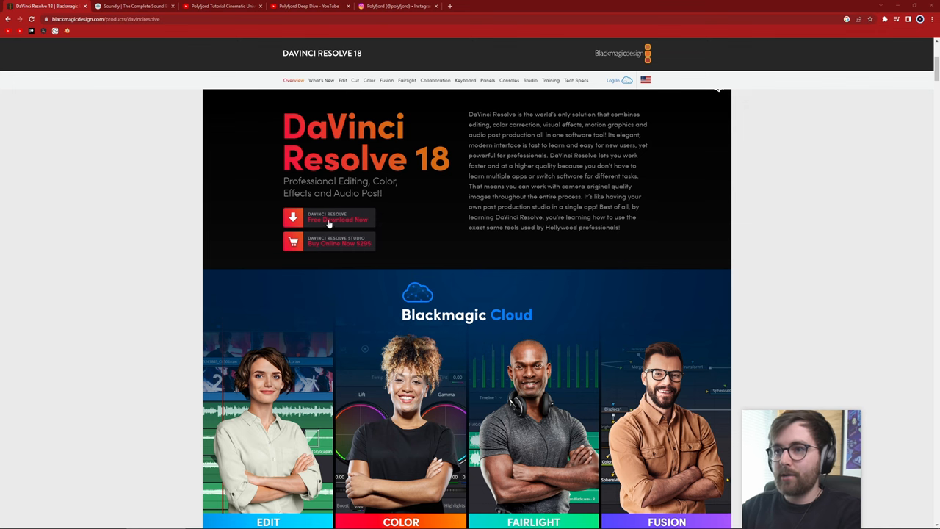
pyautogui.moveTo(176, 272)
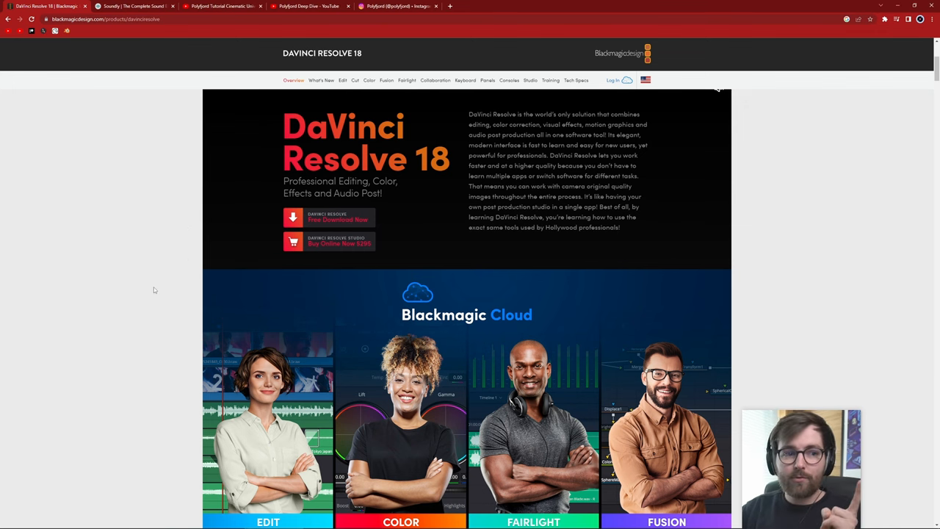
# - Leave Chrome's DaVinci Resolve 18 download page so the Soundly window shows
pyautogui.click(133, 6)
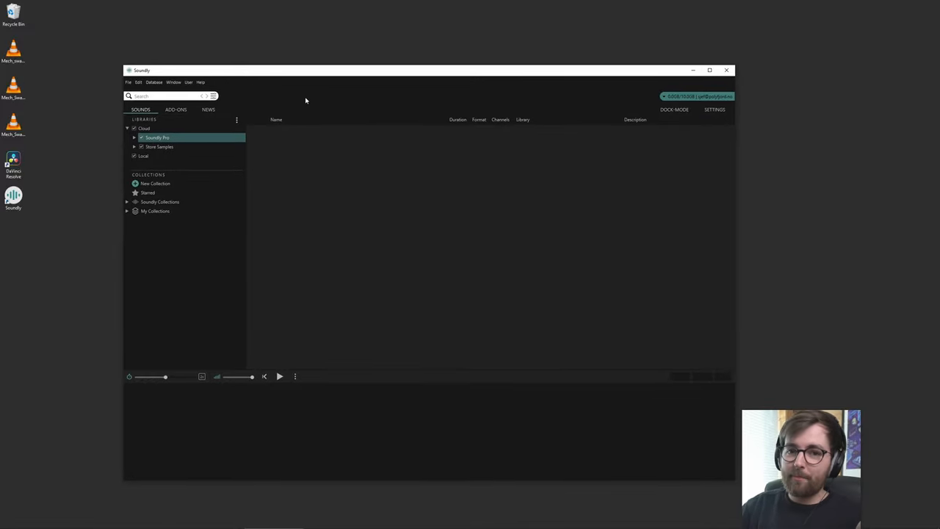
# - Search 'polyfjord' and select several Complex Mechanism gear sounds from the results
pyautogui.click(157, 138)
pyautogui.write('#')
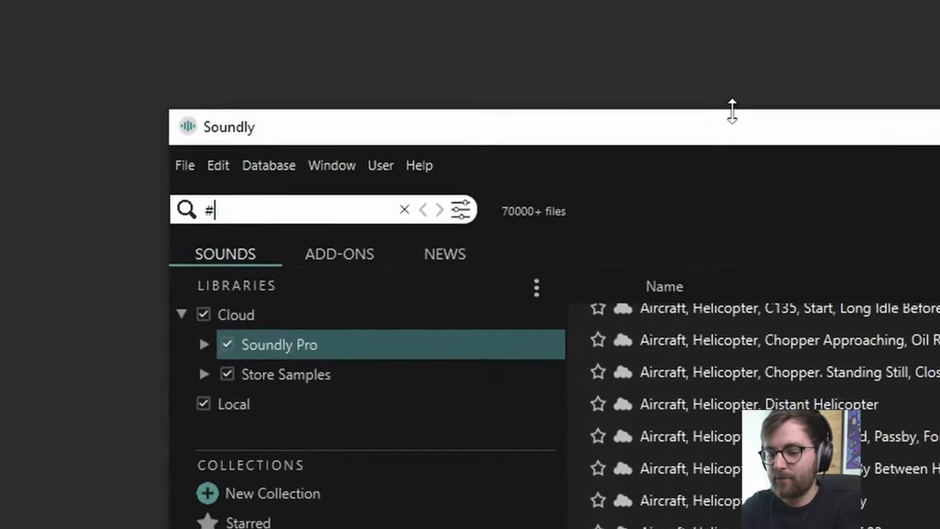
pyautogui.write('polyfjord')
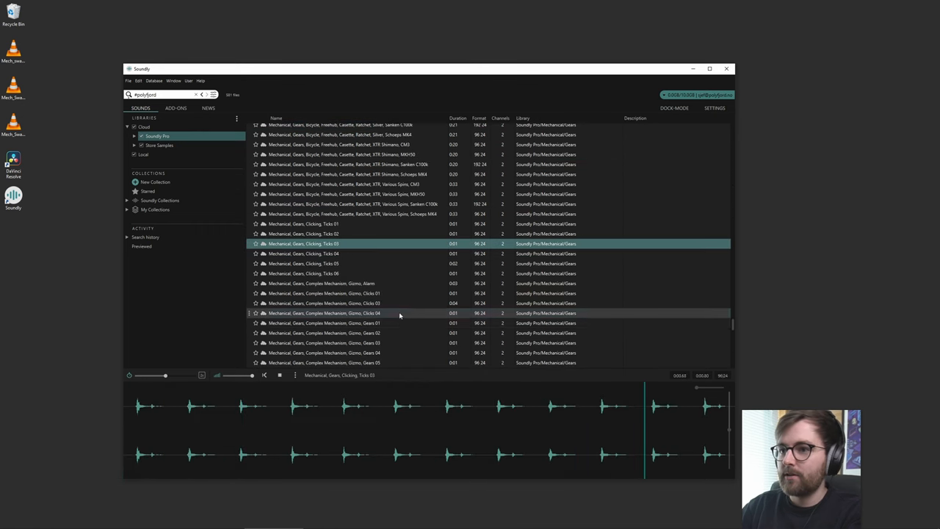
pyautogui.click(321, 282)
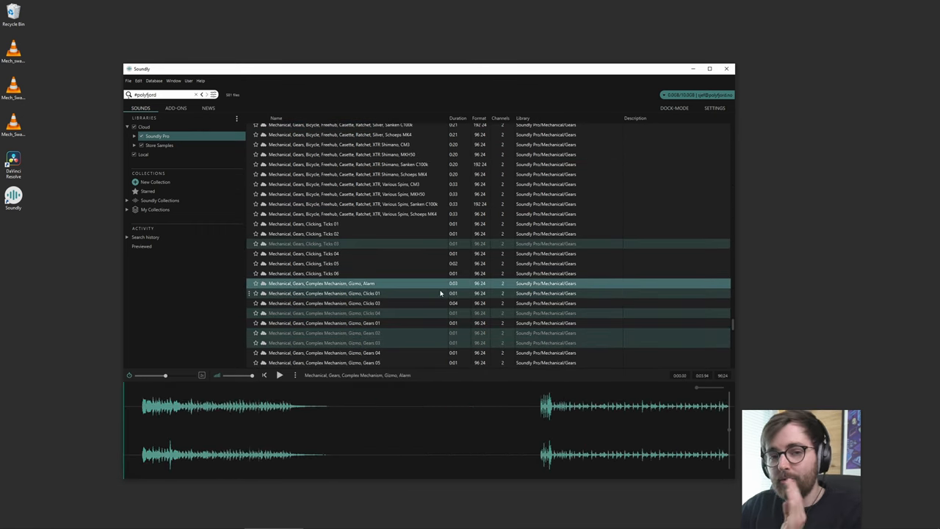
pyautogui.scroll(-3)
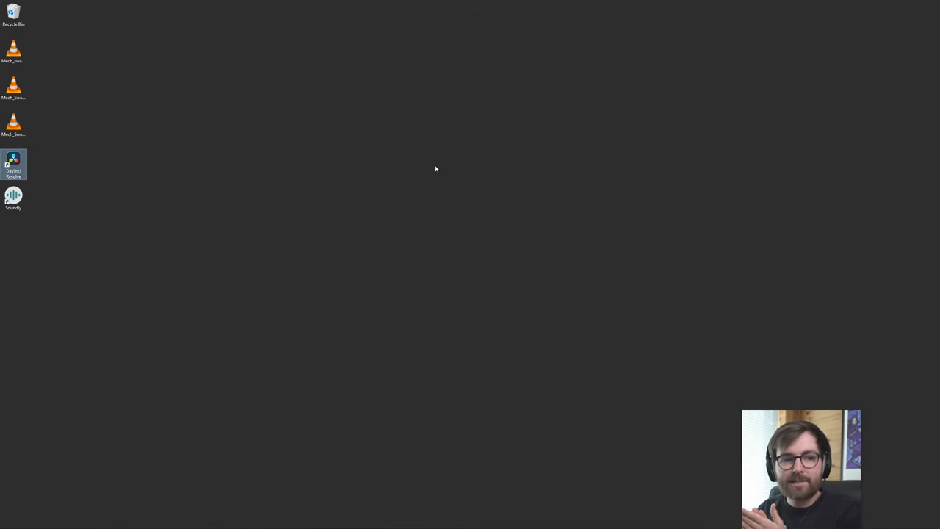
# - Launch Resolve, enter Untitled Project and import the Mech beast .mov clip
pyautogui.doubleClick(13, 163)
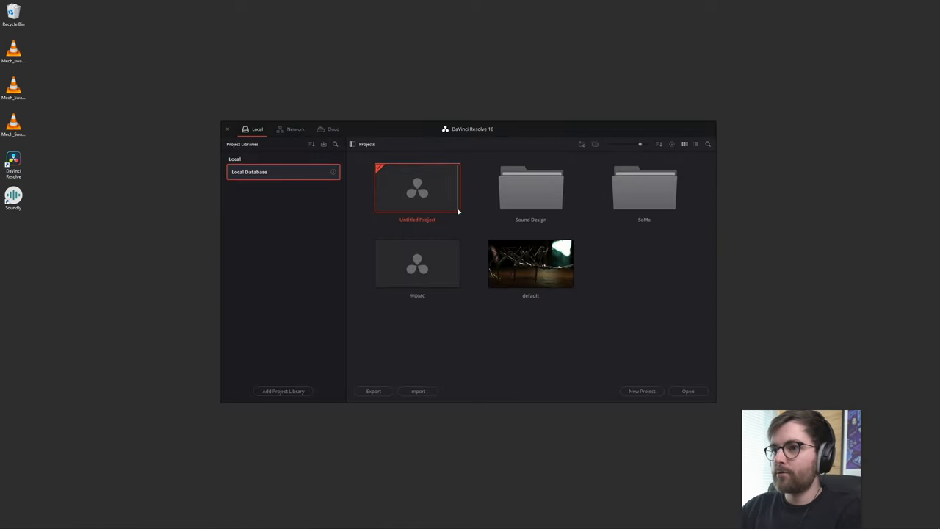
pyautogui.doubleClick(417, 188)
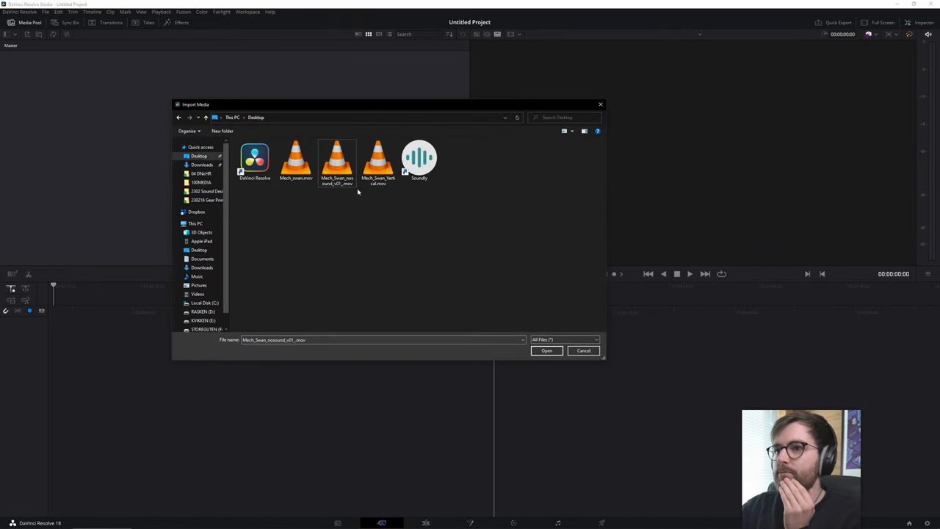
pyautogui.click(546, 350)
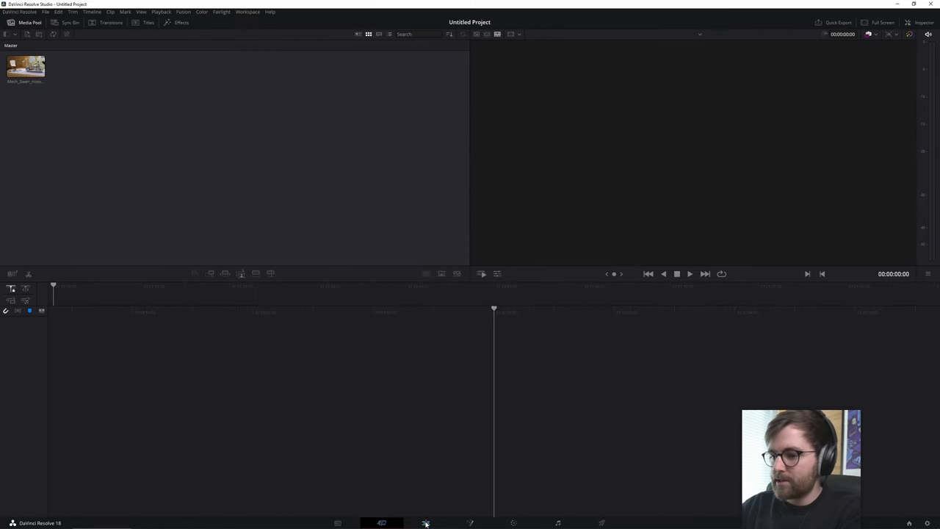
# - Move to the Edit page with the creature clip on Timeline 1, then bring up Soundly
pyautogui.click(425, 522)
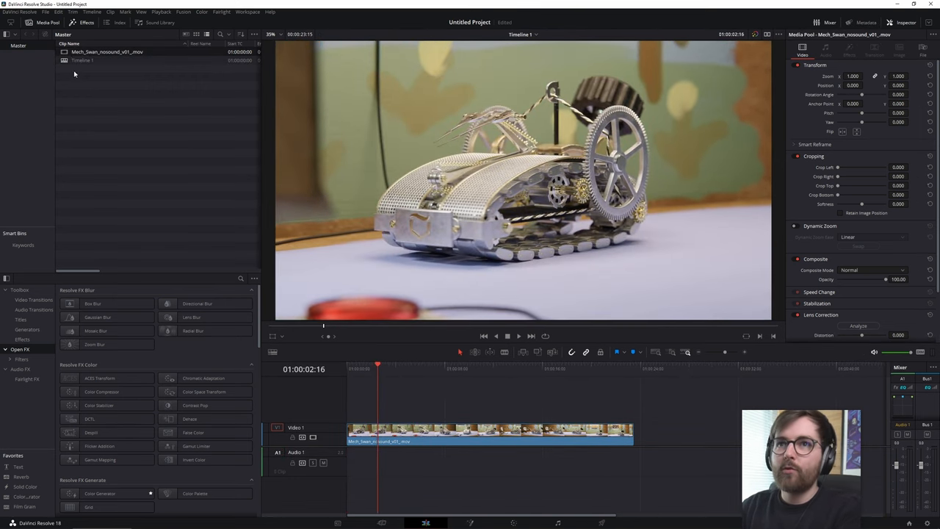
pyautogui.rightClick(106, 52)
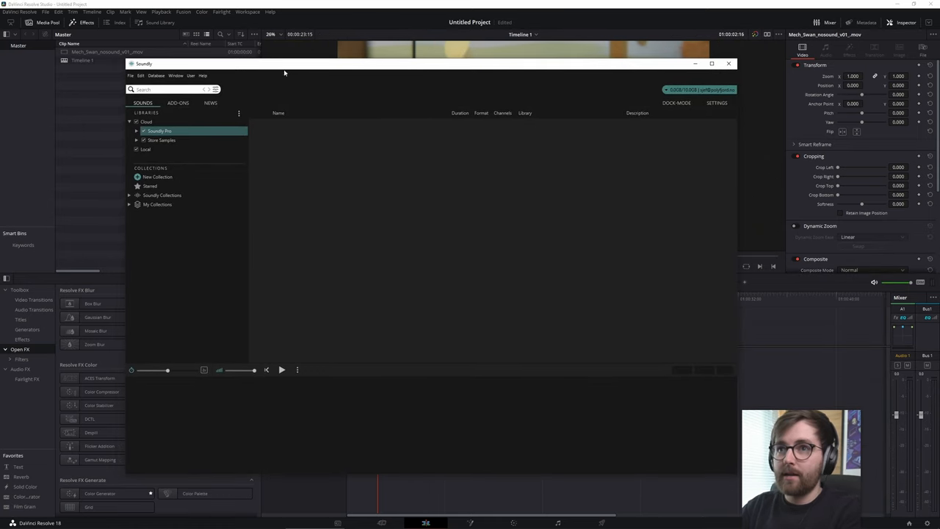
pyautogui.moveTo(173, 90)
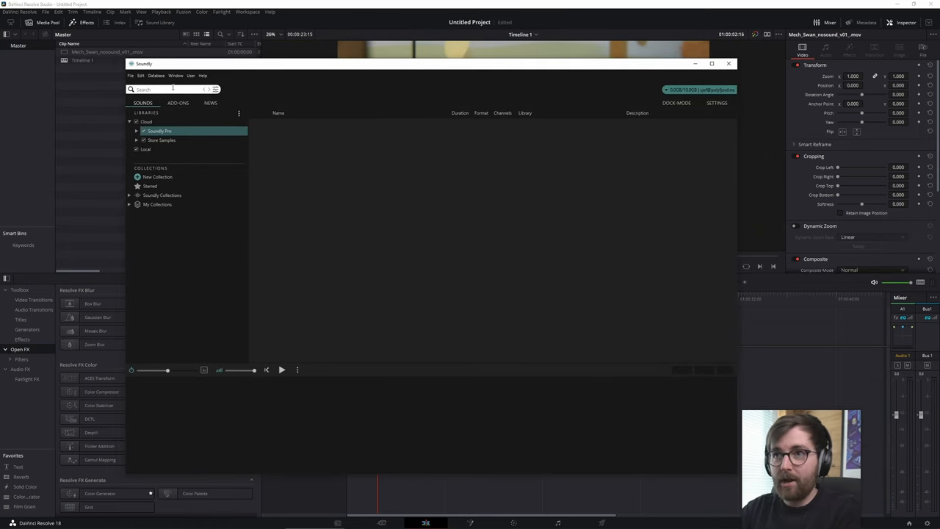
# - Search 'mechanical' and preview a Steam Machine Mechanism clip for Audio 1
pyautogui.write('mechanical')
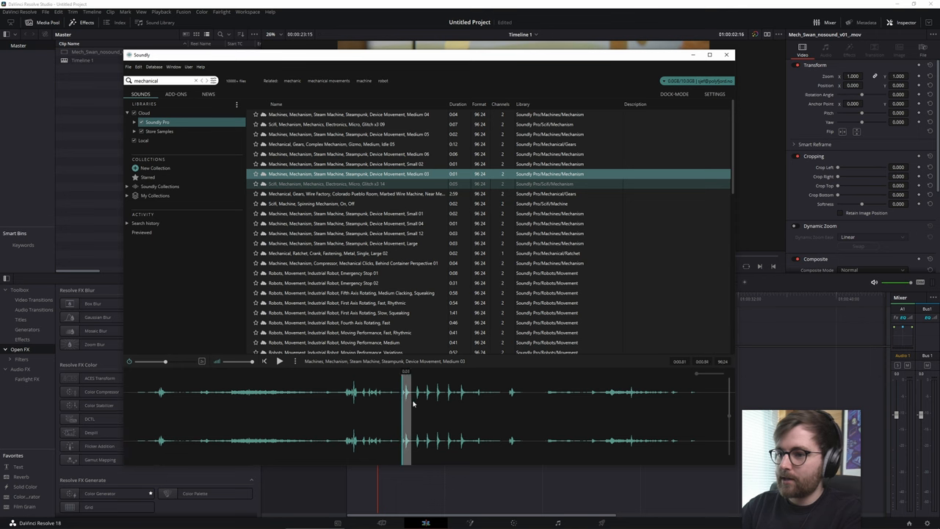
pyautogui.click(726, 54)
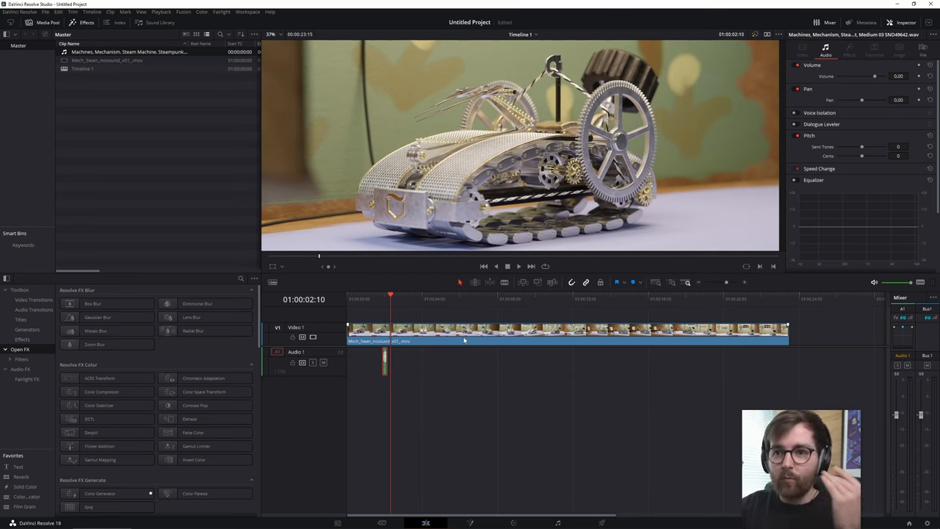
pyautogui.moveTo(423, 420)
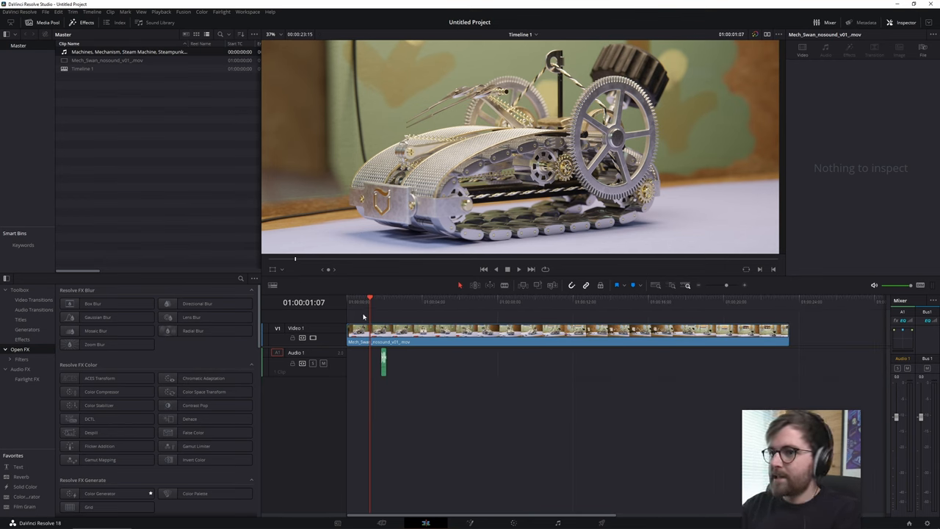
# - Scrub from the clip start, play the creature video, and hide the side panels
pyautogui.click(271, 35)
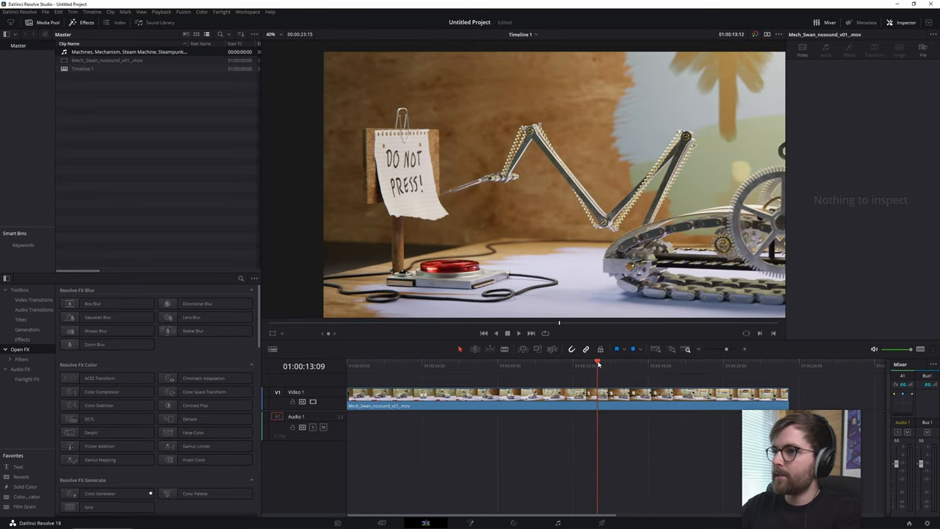
pyautogui.click(508, 332)
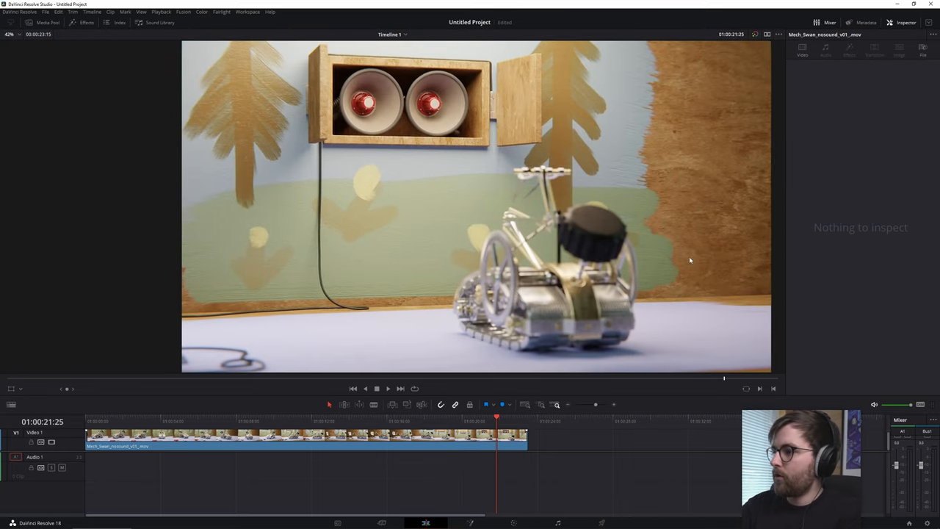
pyautogui.click(376, 388)
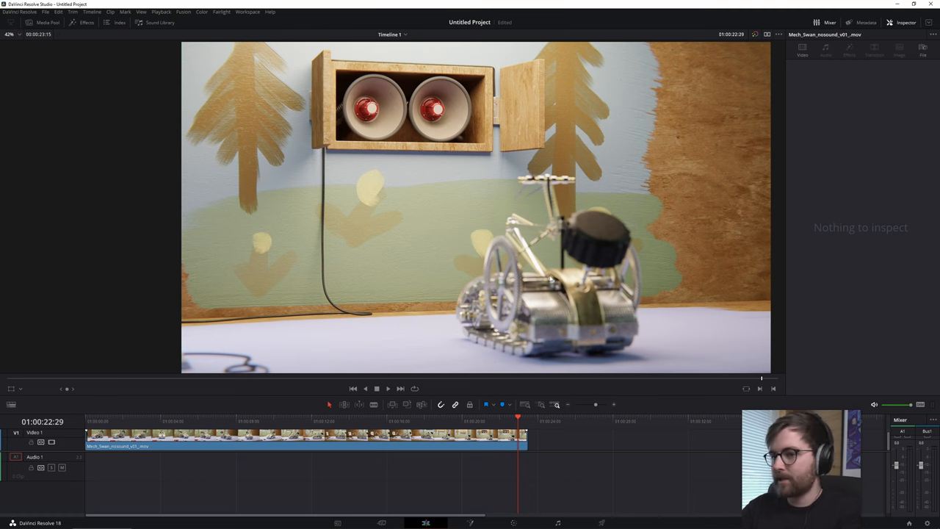
pyautogui.click(311, 411)
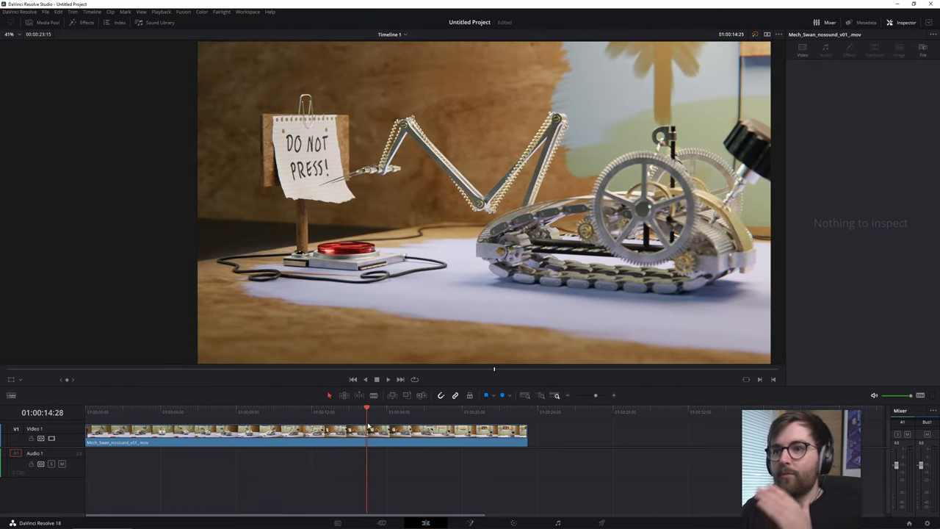
pyautogui.click(350, 409)
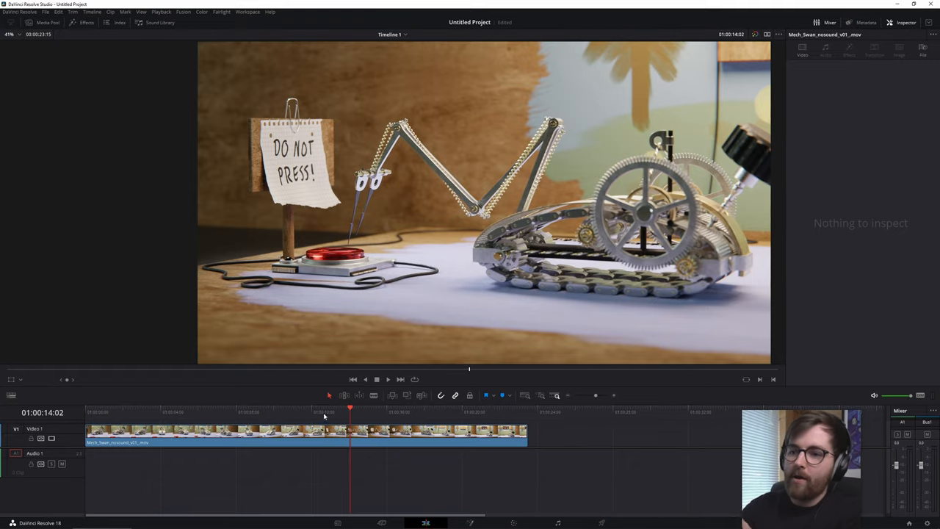
pyautogui.click(242, 411)
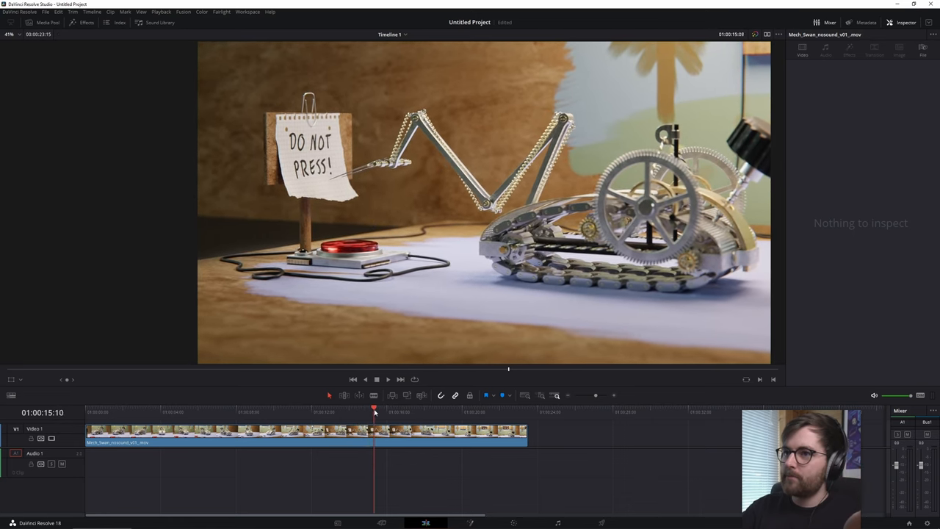
pyautogui.click(301, 408)
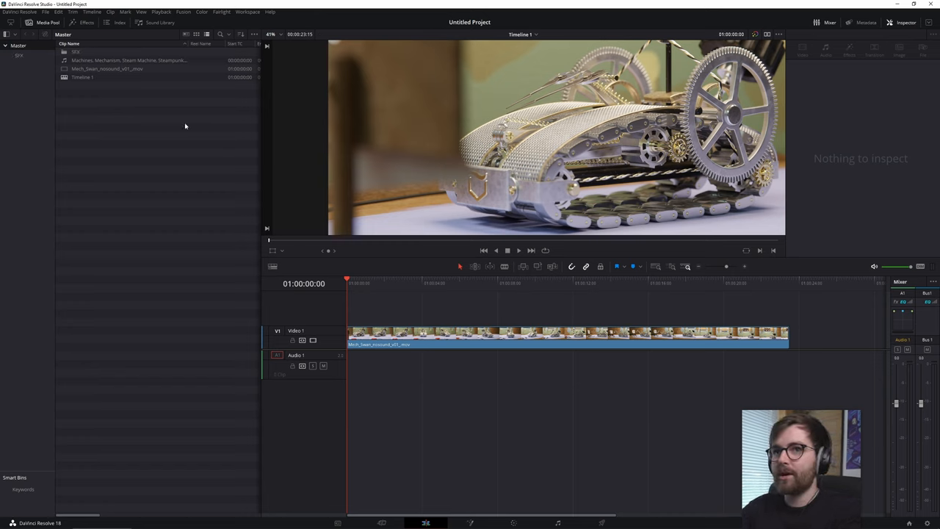
pyautogui.click(19, 56)
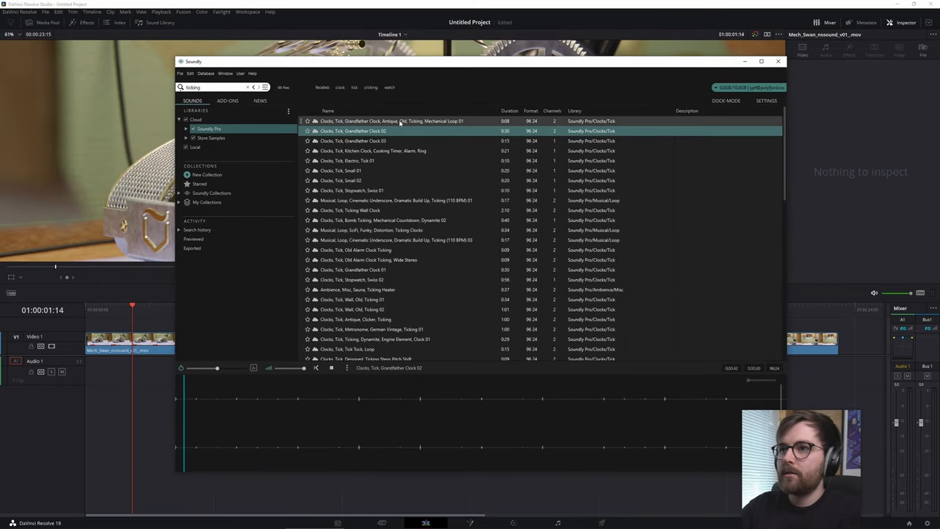
# - Preview ticking clocks, search 'stopwatch', and select a section of the stopwatch sound
pyautogui.click(352, 191)
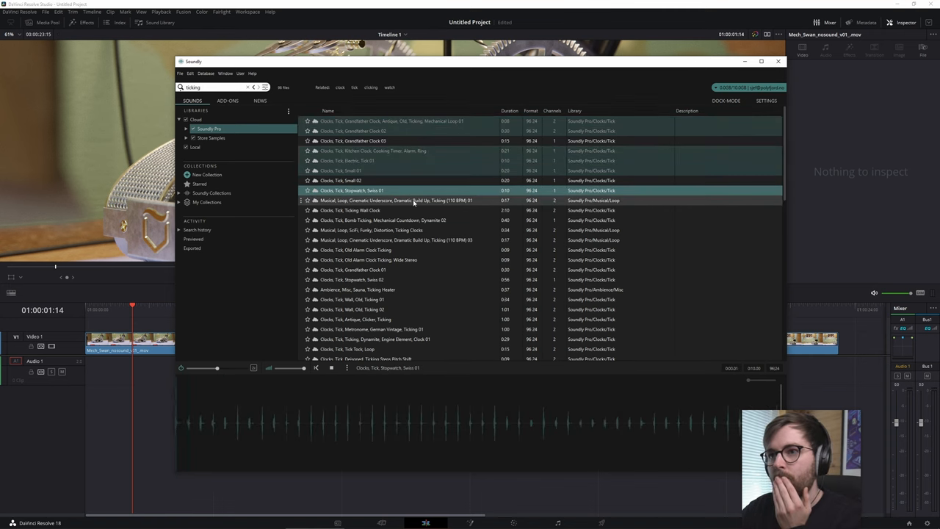
pyautogui.click(351, 190)
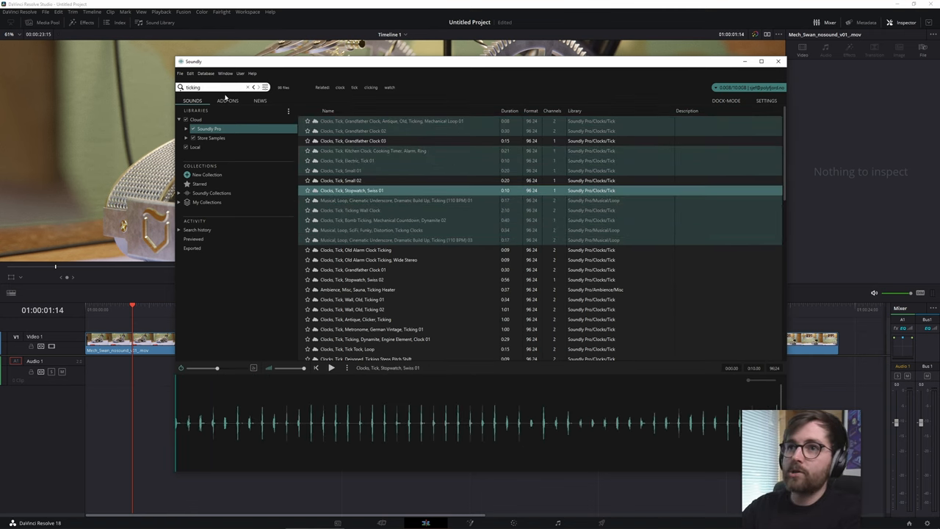
pyautogui.write('stopwatch')
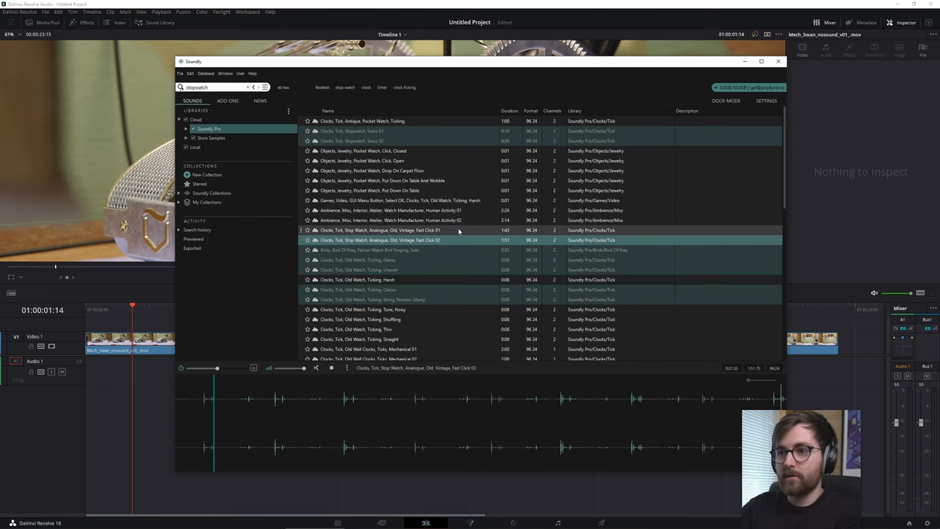
pyautogui.click(360, 131)
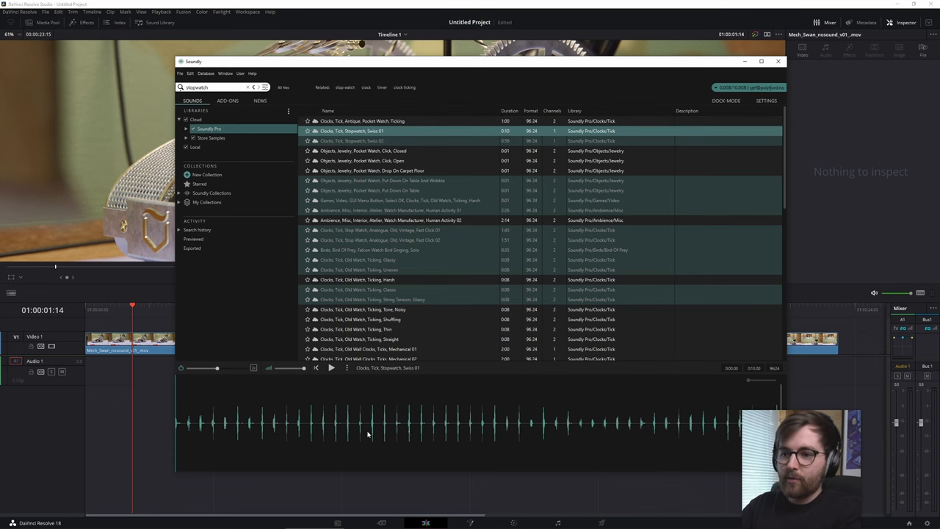
pyautogui.moveTo(329, 423); pyautogui.dragTo(544, 423)
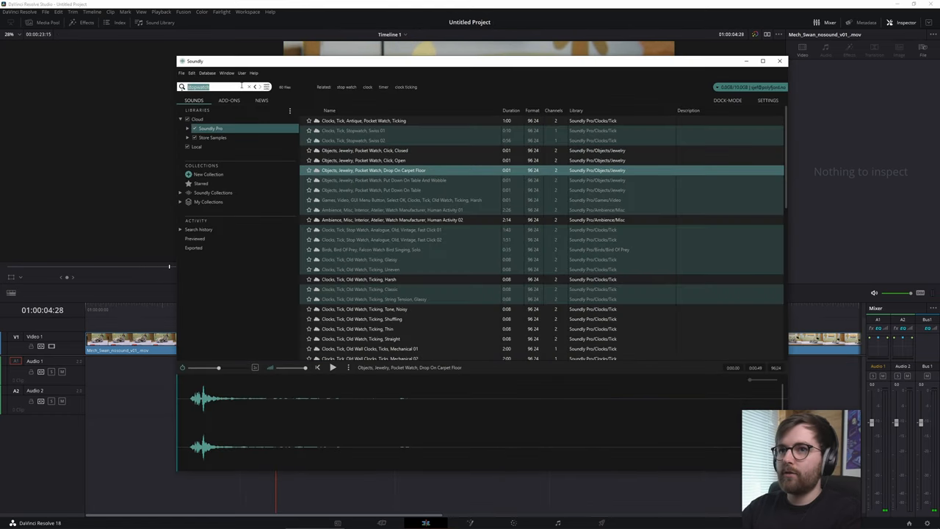
# - Search 'gizmo' and preview a Mechanical Gears clip for the first audio track
pyautogui.write('gizmo')
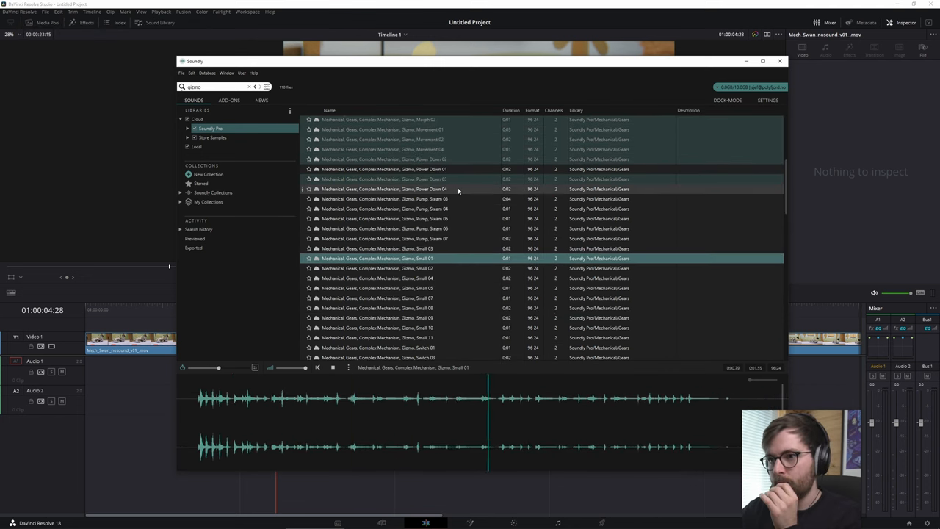
pyautogui.click(379, 188)
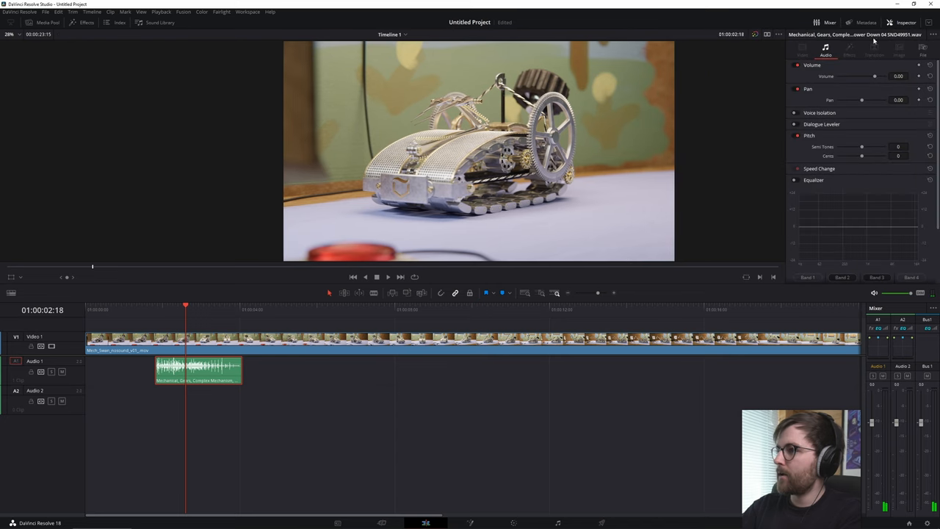
# - Expand the Speed Change settings for the gears clip in the Inspector
pyautogui.click(818, 168)
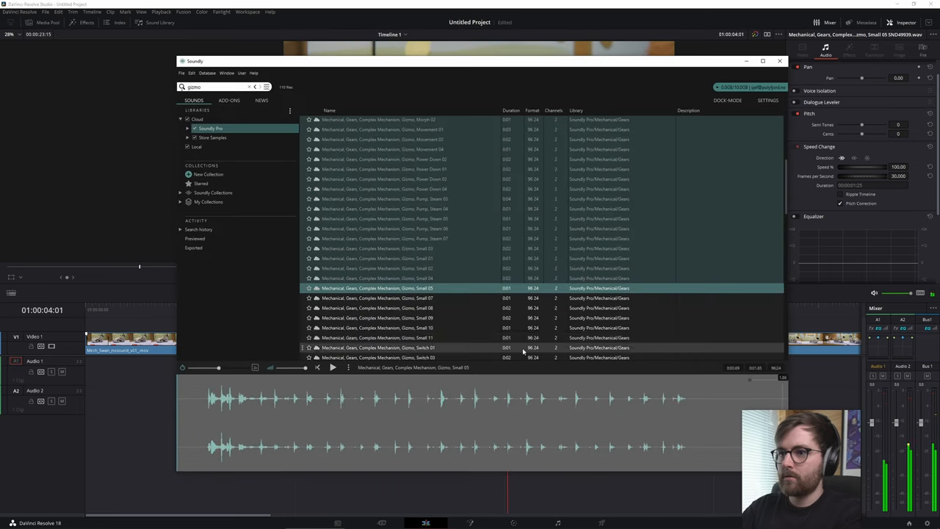
# - Preview another small gizmo gear sound to add across audio tracks 1–5
pyautogui.click(376, 317)
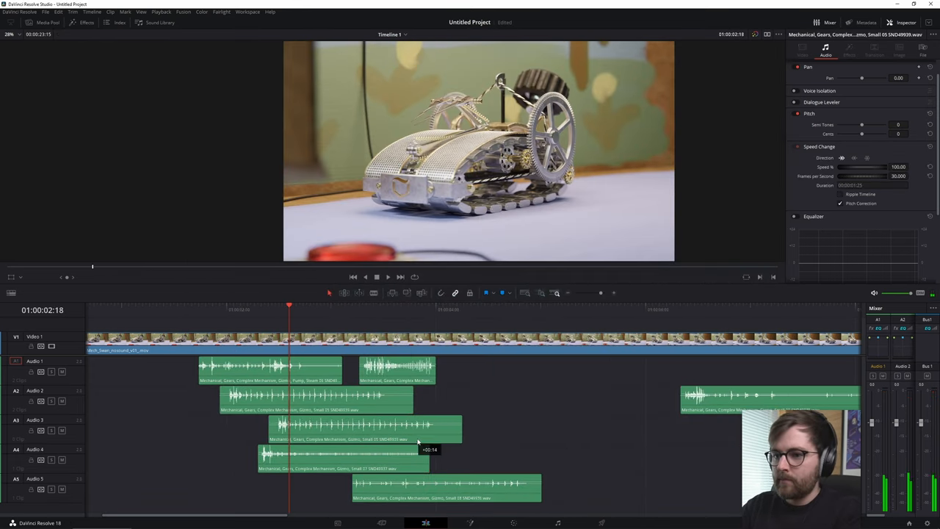
# - Shift the gears clip on Audio 4 slightly later in the timeline
pyautogui.moveTo(367, 426); pyautogui.dragTo(452, 428)
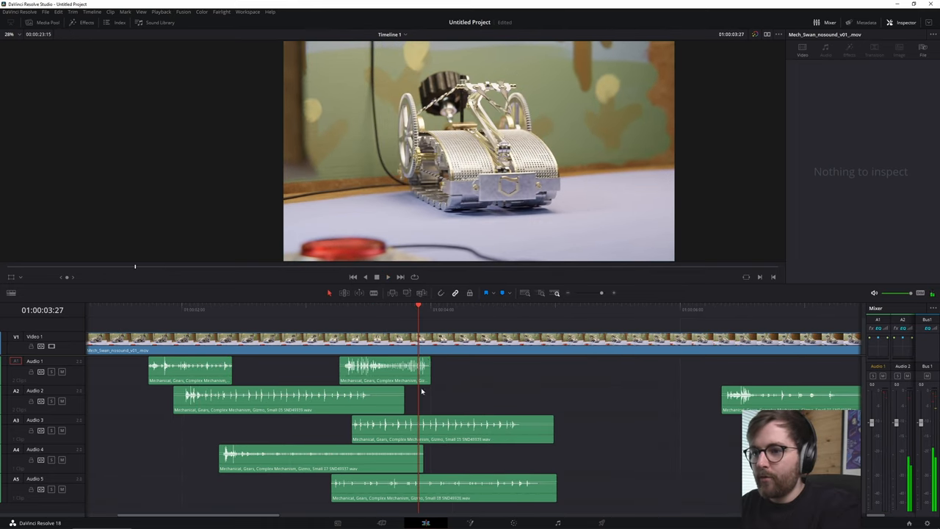
pyautogui.click(385, 367)
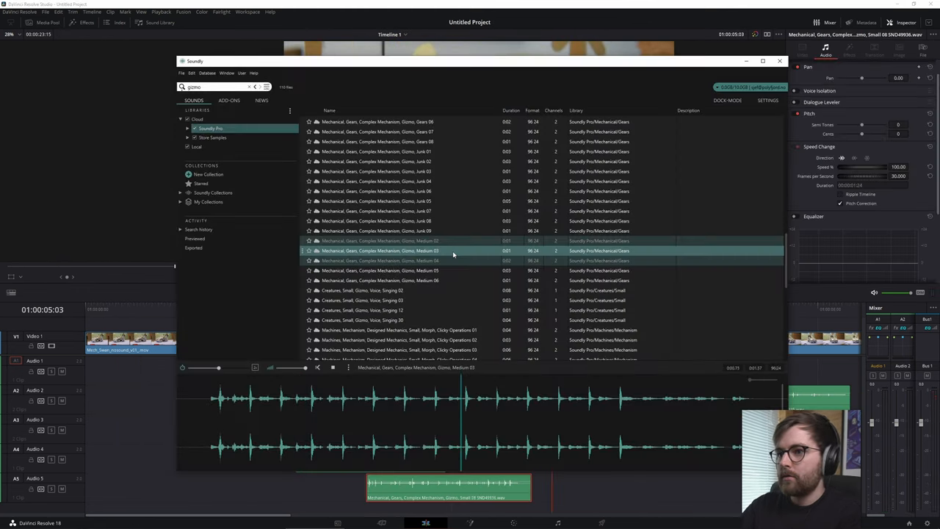
# - Preview a 'Gizmo, Medium' gear sound result in Soundly
pyautogui.click(380, 270)
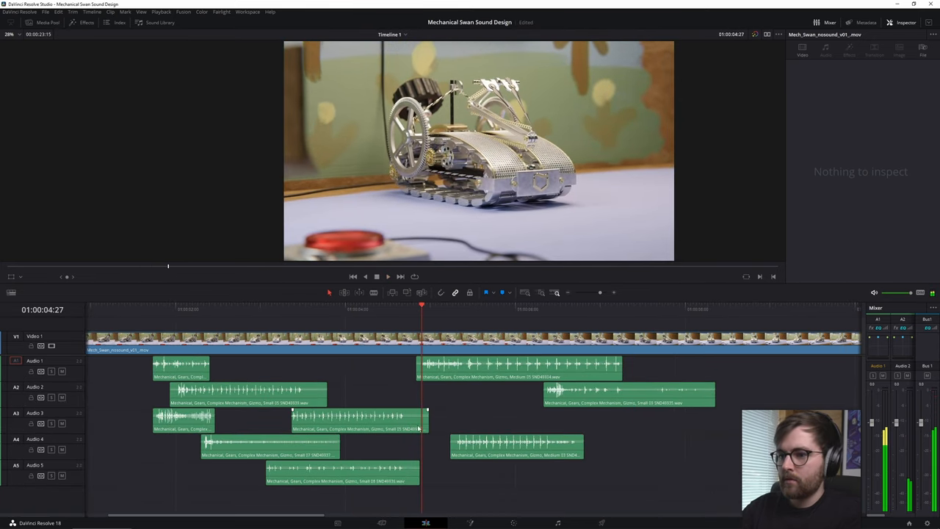
# - Select and play the gears clip on Audio 5, deselect it, then bring Soundly back up
pyautogui.click(338, 473)
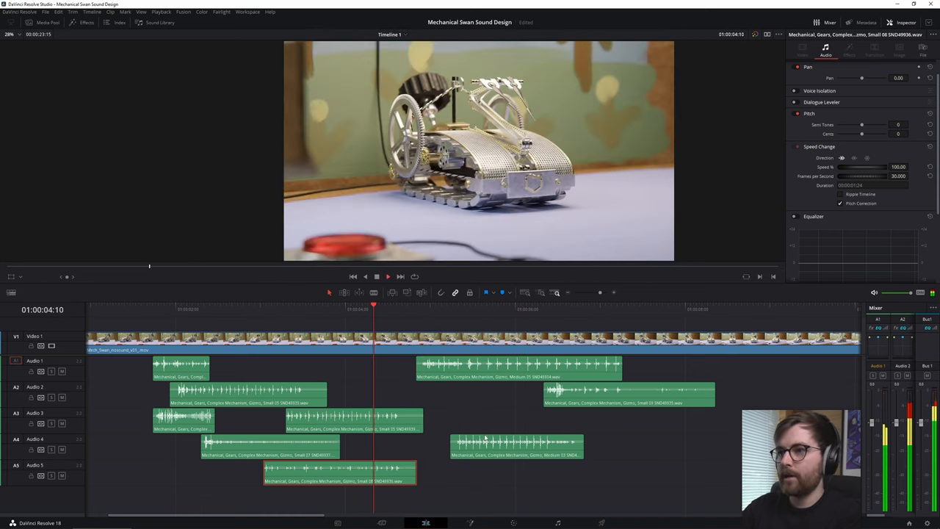
pyautogui.click(397, 308)
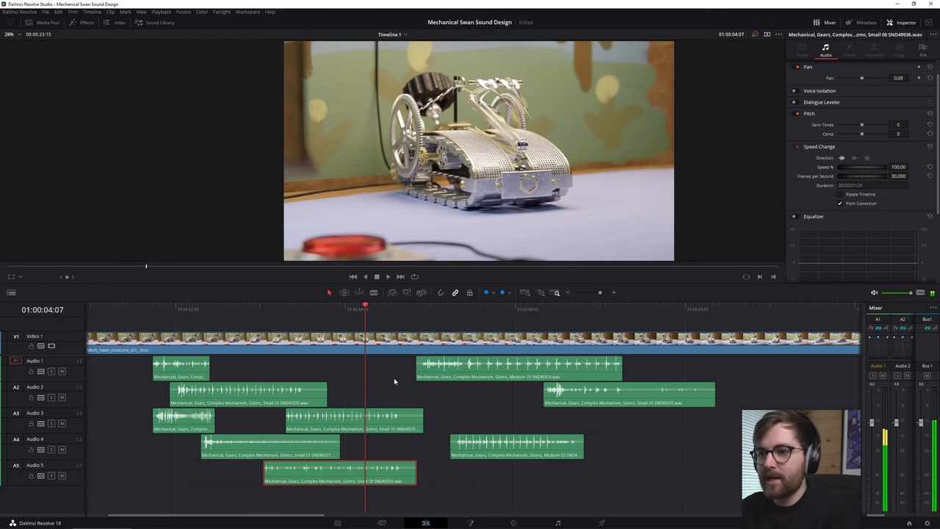
pyautogui.click(339, 308)
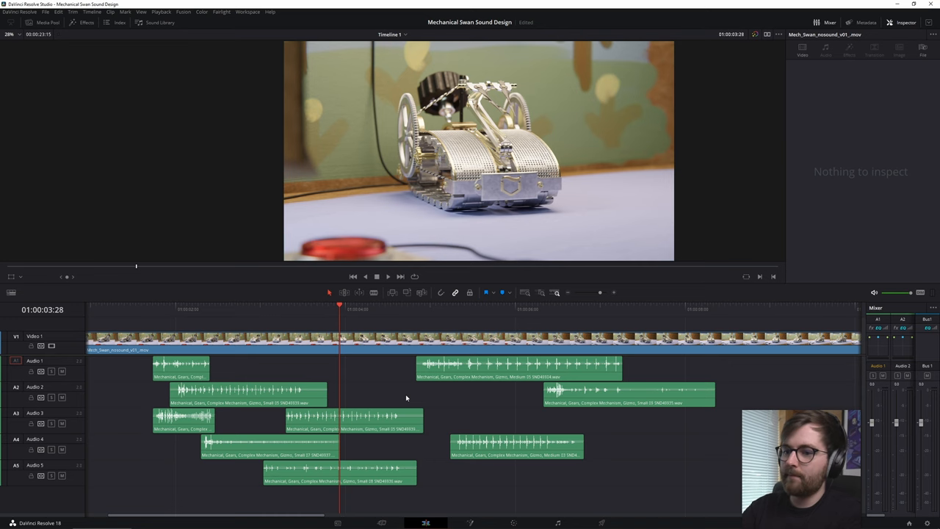
pyautogui.click(376, 276)
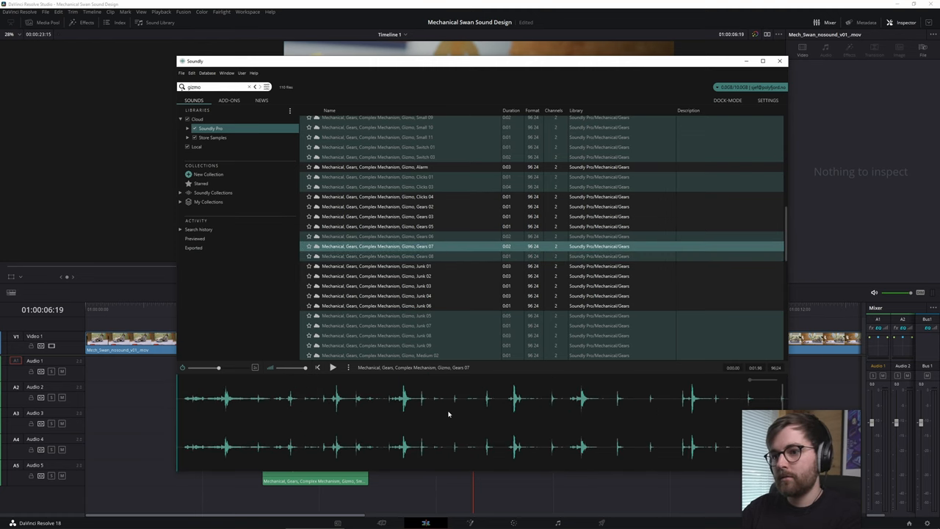
# - Preview another gizmo gear sound result in Soundly
pyautogui.click(778, 62)
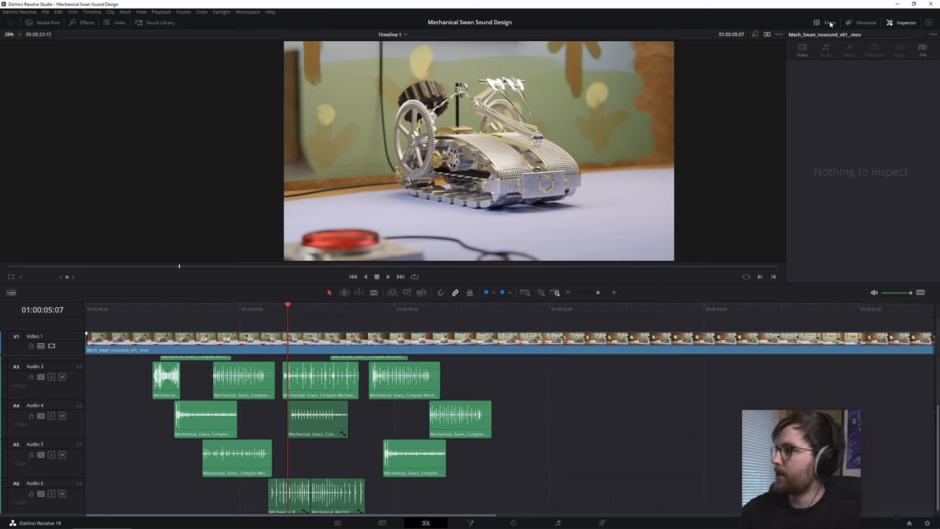
# - Switch from the Resolve timeline back to Soundly
pyautogui.click(828, 22)
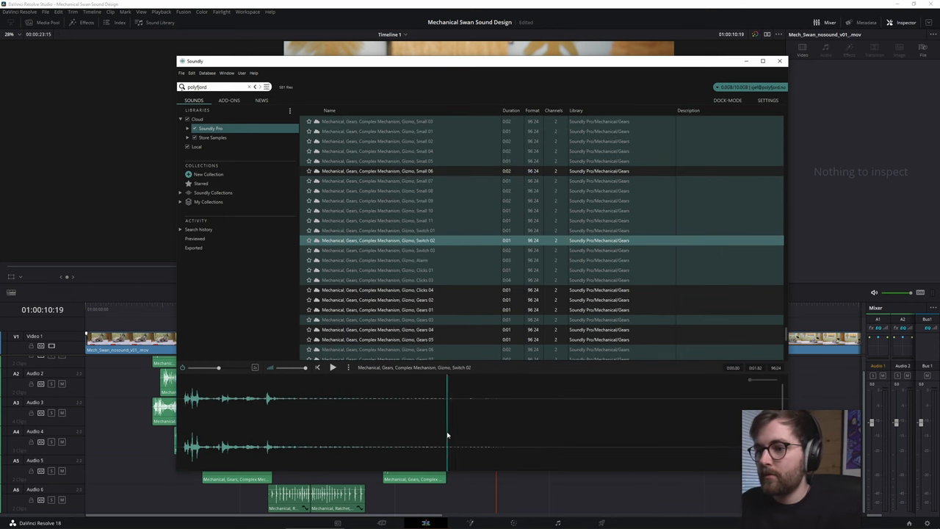
# - Audition gizmo switch, steampunk machine, small mechanical gears and ringing springs metal impact sounds
pyautogui.click(778, 61)
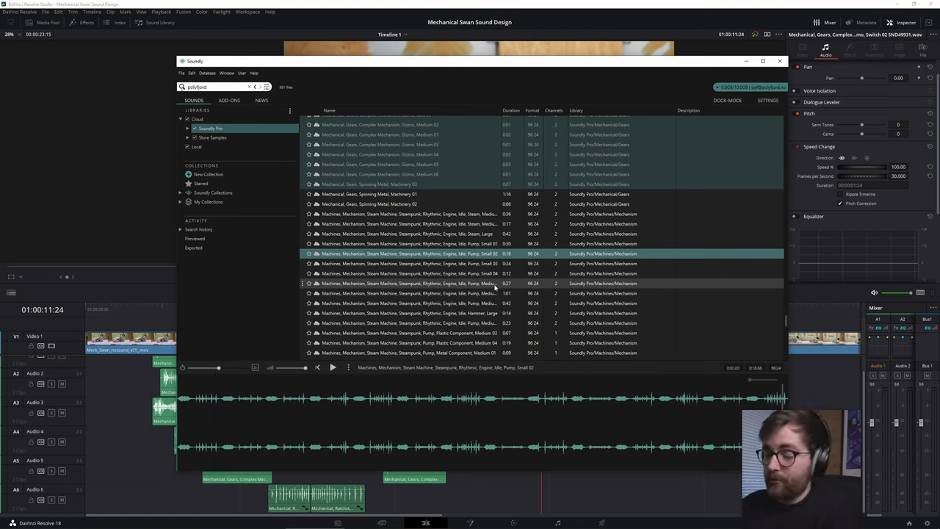
pyautogui.click(404, 243)
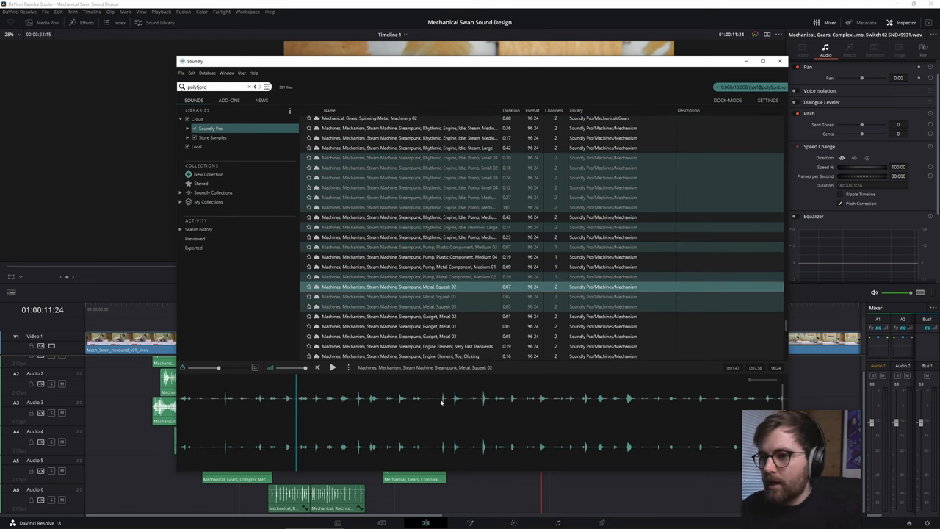
pyautogui.click(778, 60)
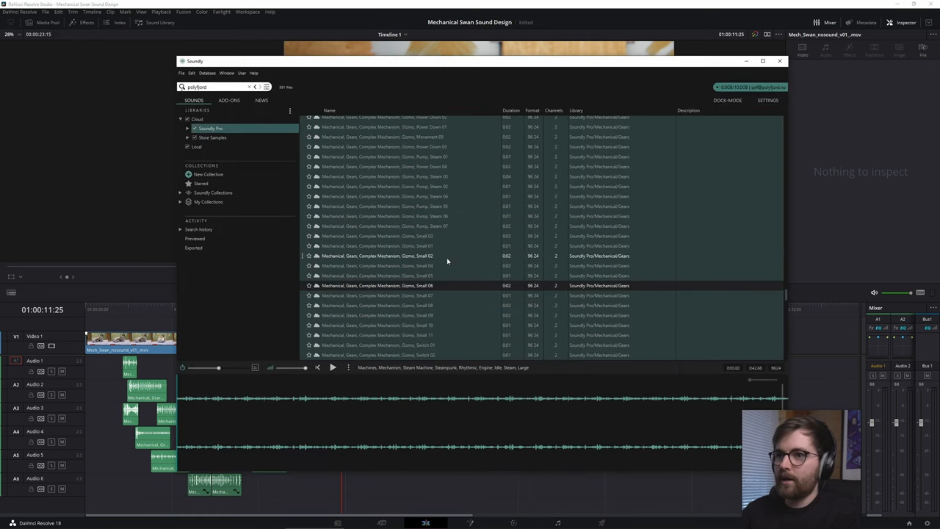
pyautogui.click(778, 62)
pyautogui.write('springs')
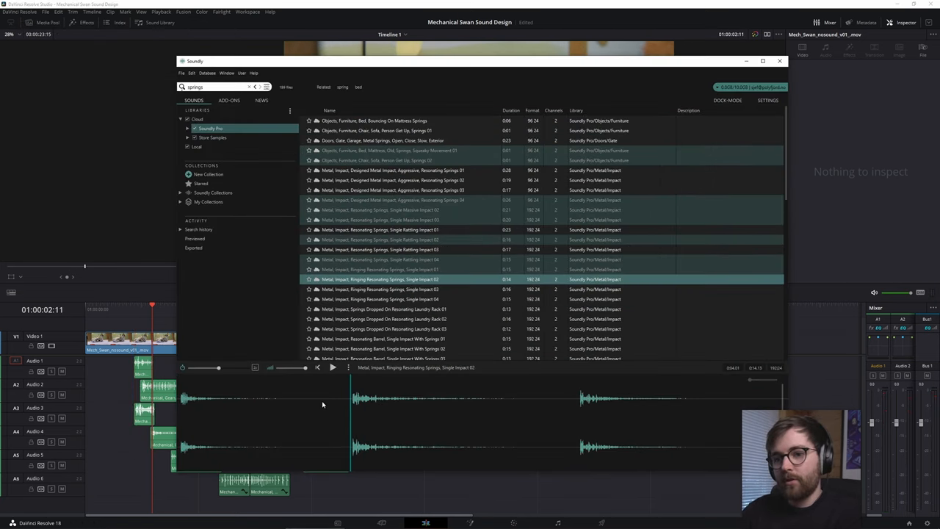
pyautogui.click(778, 61)
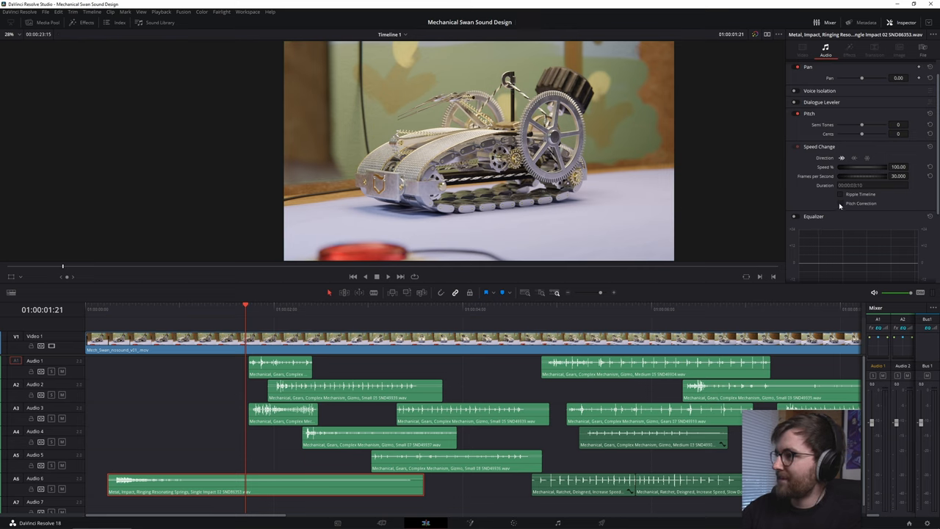
# - Adjust the springs impact clip's playback speed in the Inspector Speed Change
pyautogui.click(911, 164)
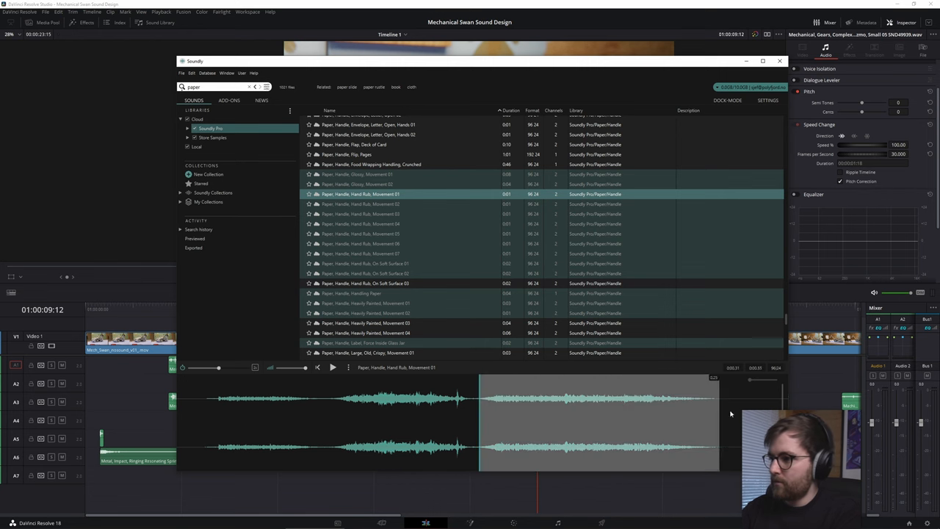
# - Audition a paper hand-rub sound, then search Soundly for 'sand paper' and 'sliding'
pyautogui.click(780, 61)
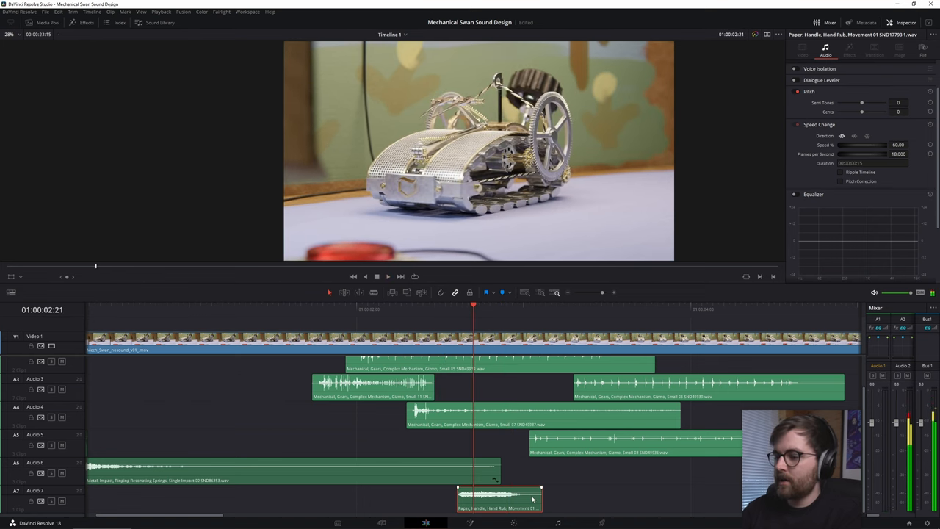
pyautogui.moveTo(814, 103)
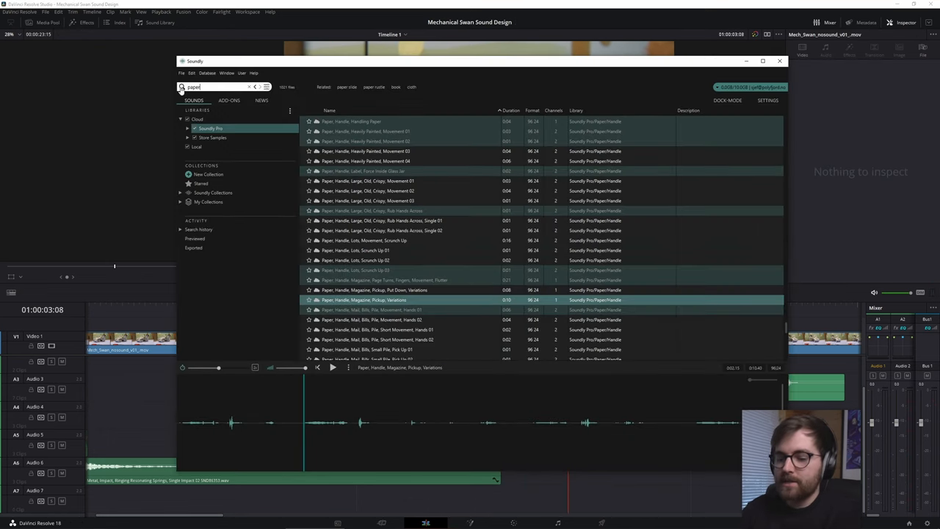
pyautogui.write('sand paper')
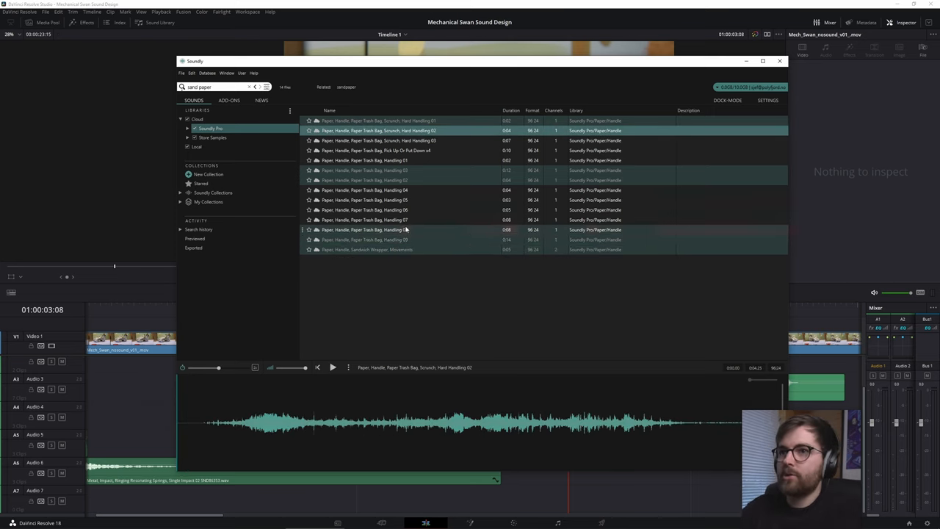
pyautogui.write('sliding')
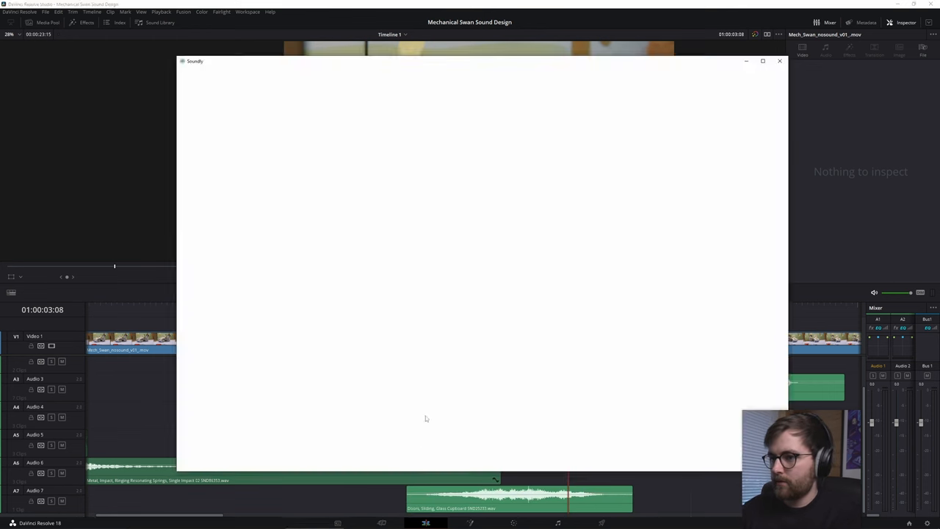
# - Select the sliding glass cupboard door clip on Audio 7 and scroll the Inspector to its Equalizer
pyautogui.click(779, 61)
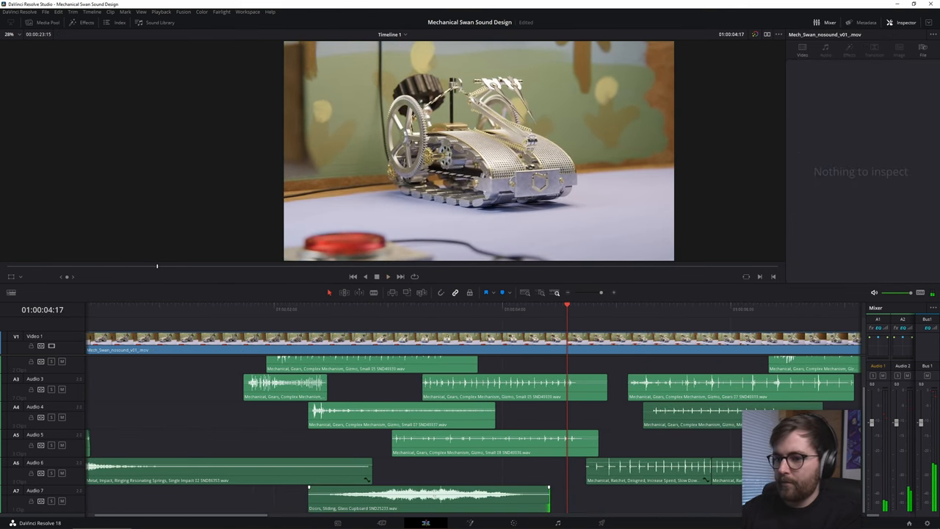
pyautogui.click(426, 500)
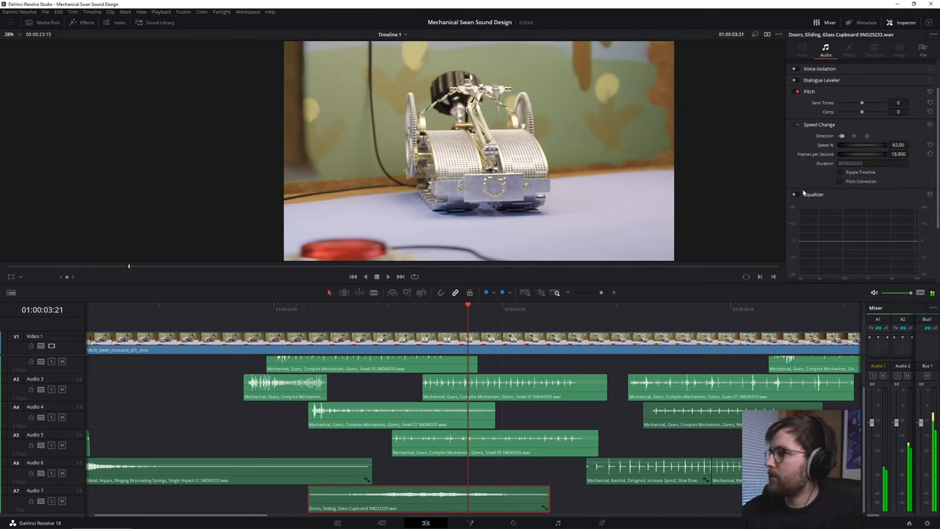
pyautogui.scroll(-3)
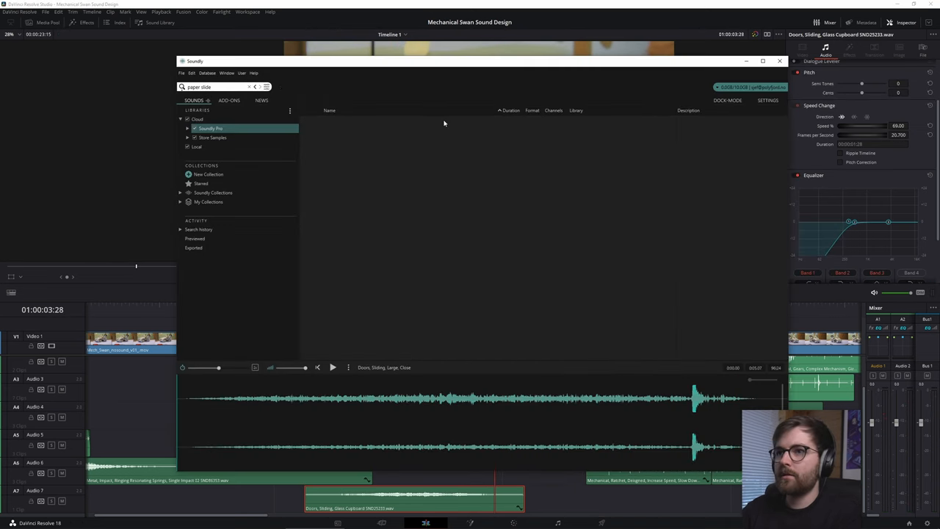
# - Run the 'paper slide' search and audition a paper slide and a book sliding on wood
pyautogui.press('enter')
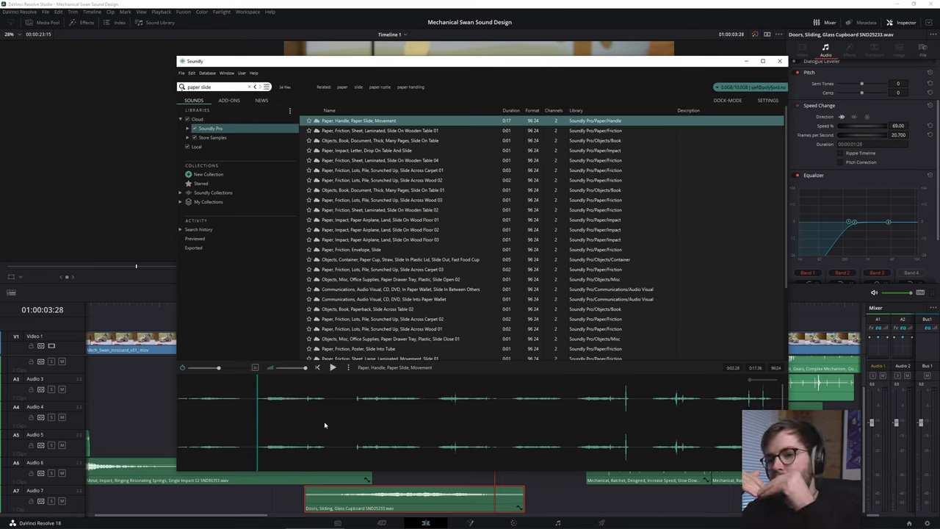
pyautogui.click(379, 141)
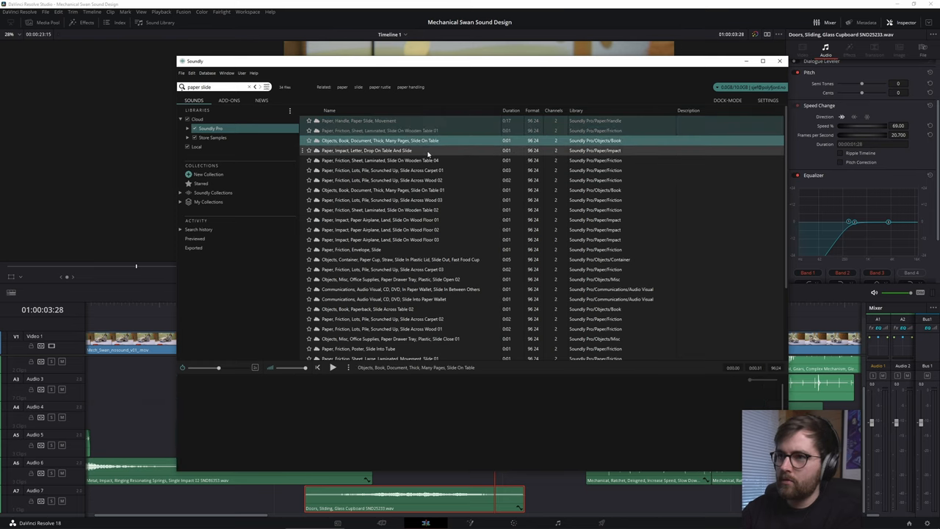
pyautogui.click(380, 171)
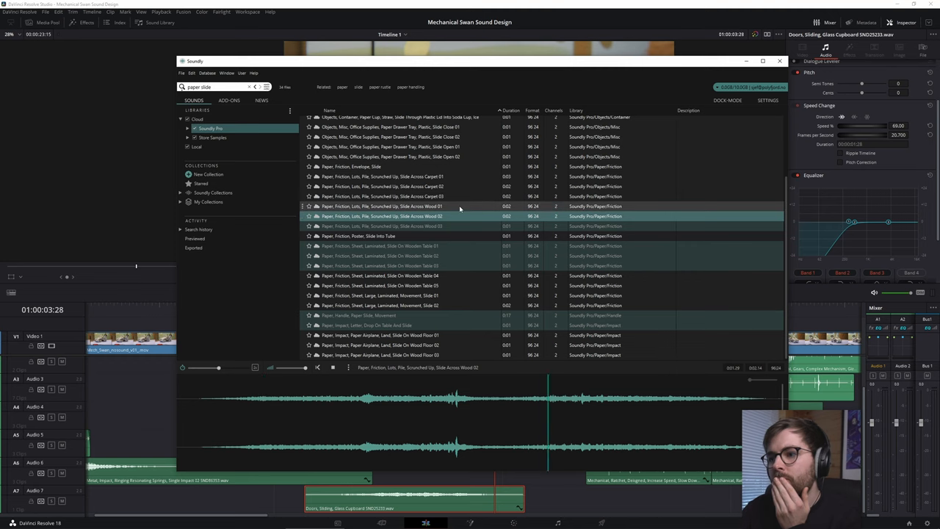
# - Search 'slide across wood' and pick the second Wine Bottle Slide Across Wood Table take
pyautogui.write('slide across wood')
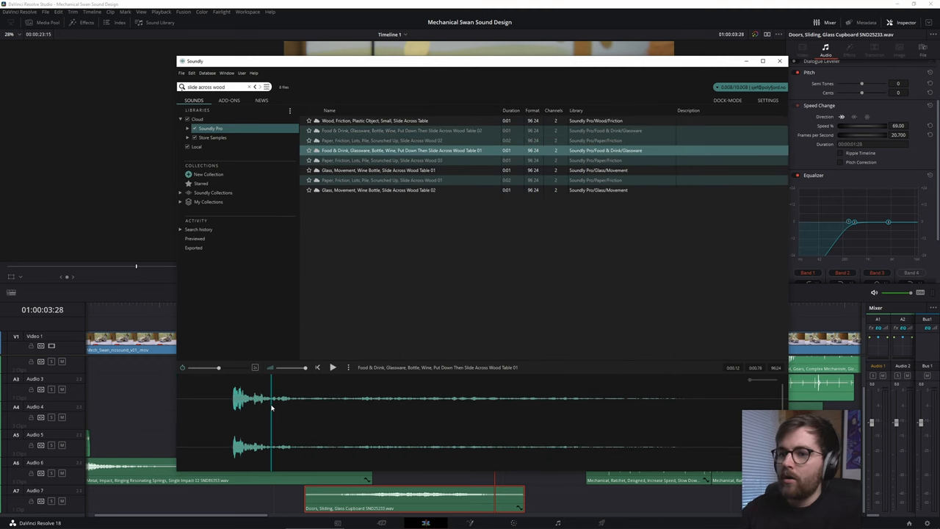
pyautogui.click(376, 189)
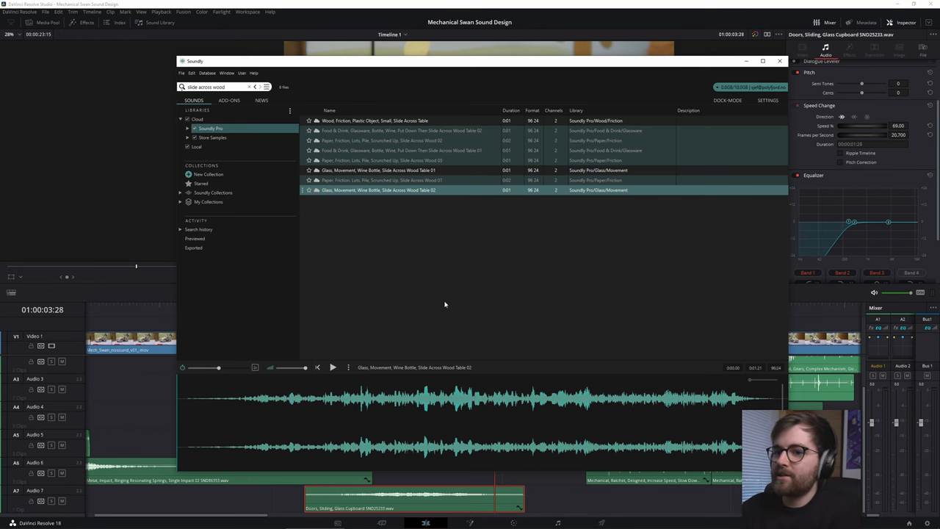
pyautogui.click(782, 62)
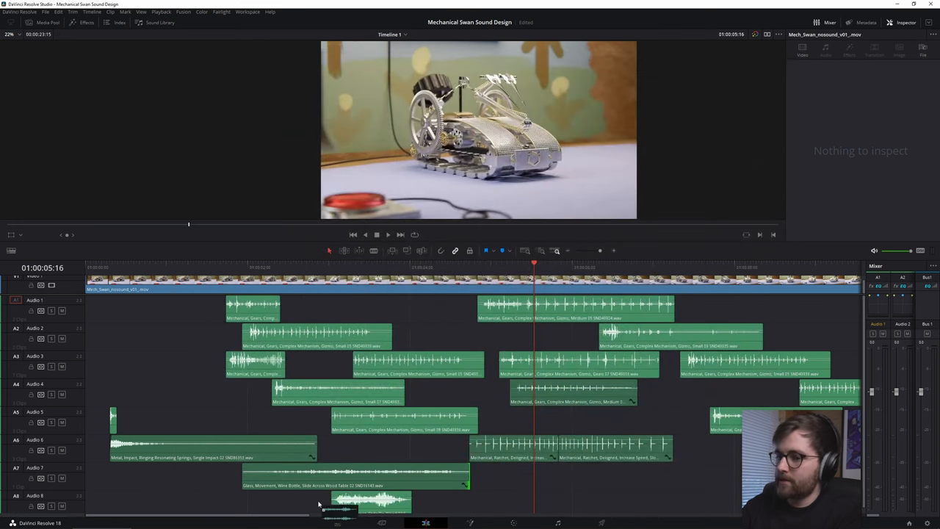
# - Place the wine bottle slide clips on audio tracks 8 and 9 under the creature's movement
pyautogui.click(355, 502)
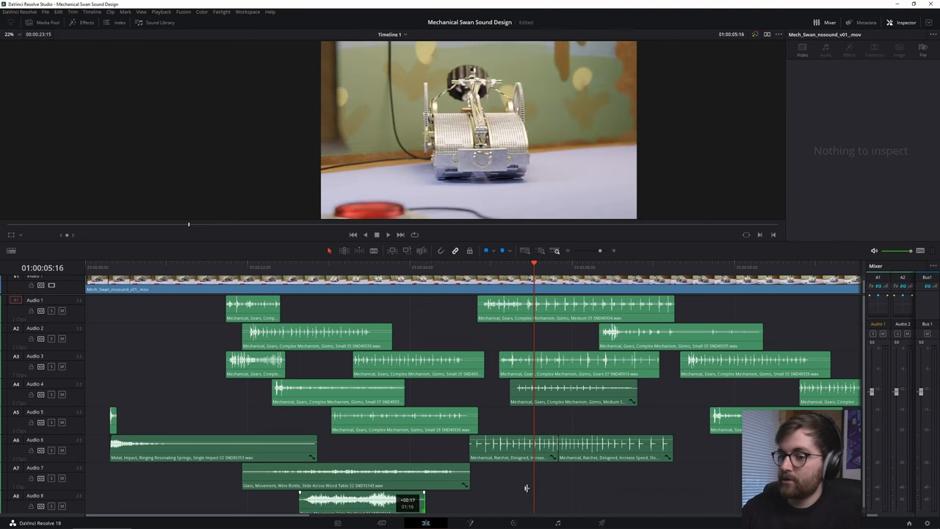
pyautogui.click(360, 502)
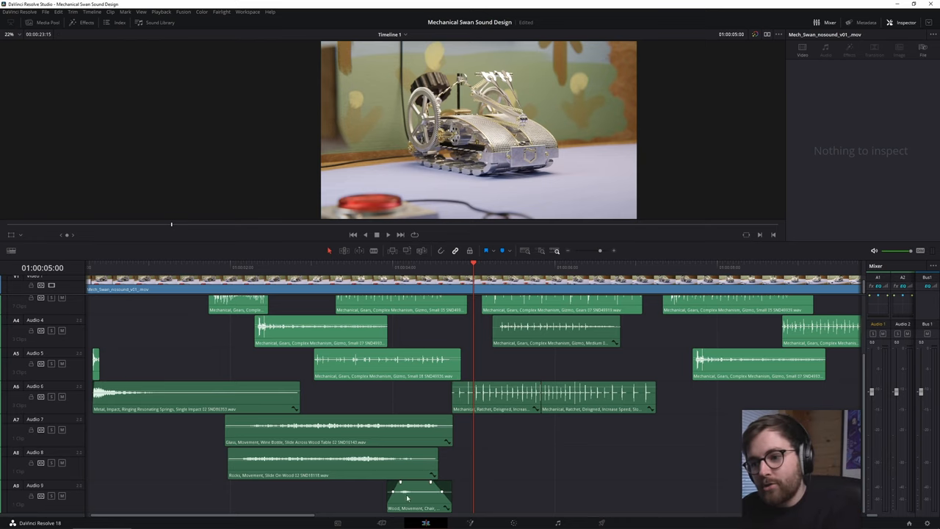
pyautogui.moveTo(153, 335)
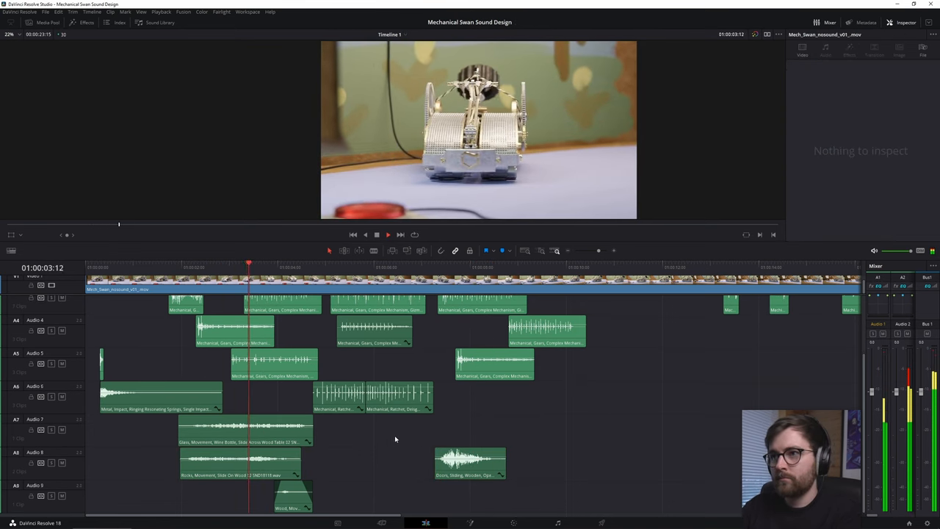
# - Set the playhead in the ruler and play the edit to hear the layered sounds
pyautogui.click(388, 235)
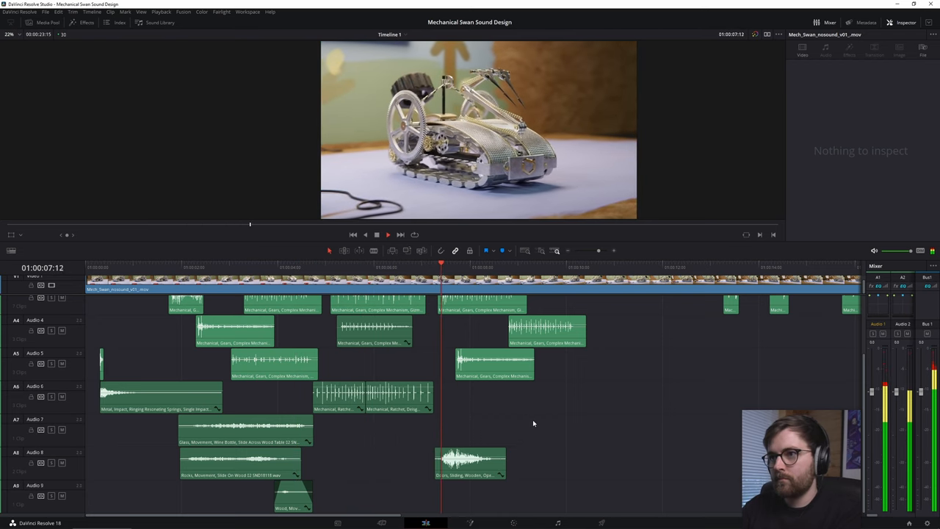
pyautogui.click(470, 463)
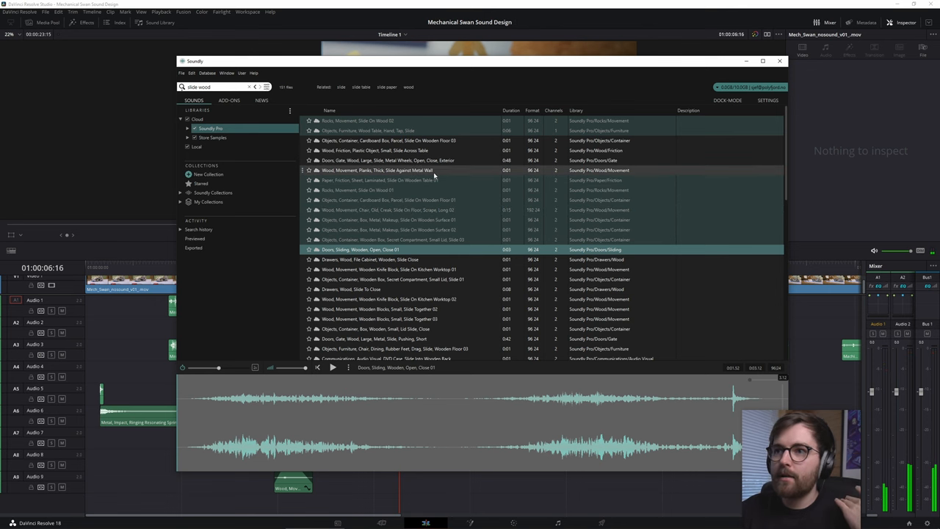
# - Audition a wooden sliding door sound and browse 'wood' search results
pyautogui.click(779, 60)
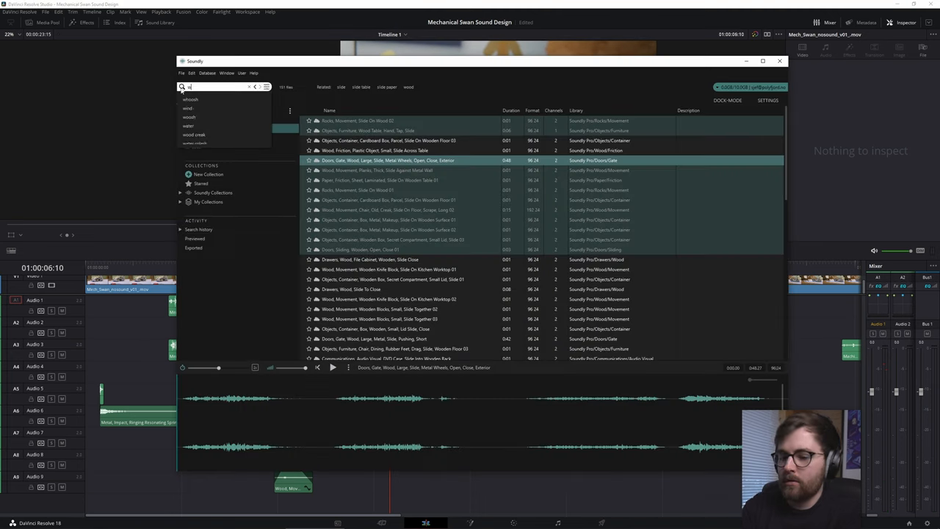
pyautogui.write('wood')
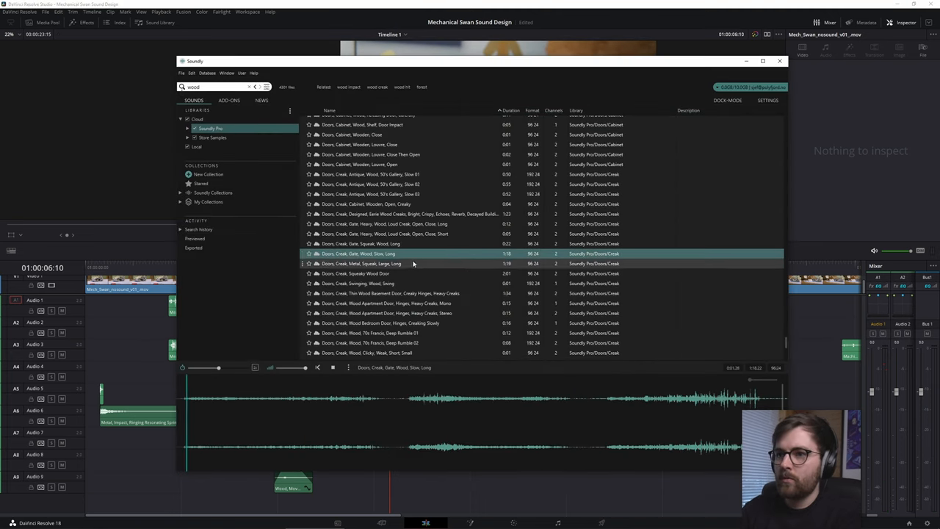
pyautogui.scroll(-3)
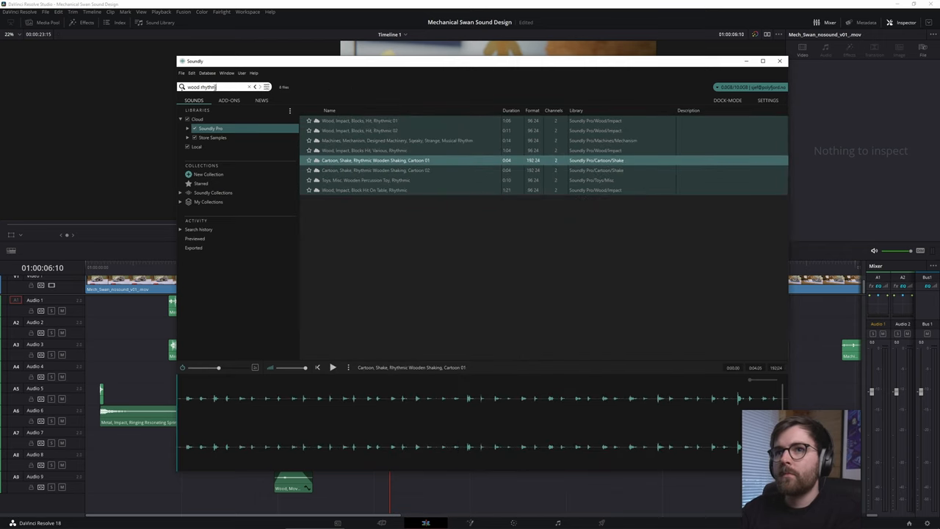
# - Search earthquake and rattle sounds, preview a metal chain rattle, then look up 'clockwork'
pyautogui.write('earthquake wood')
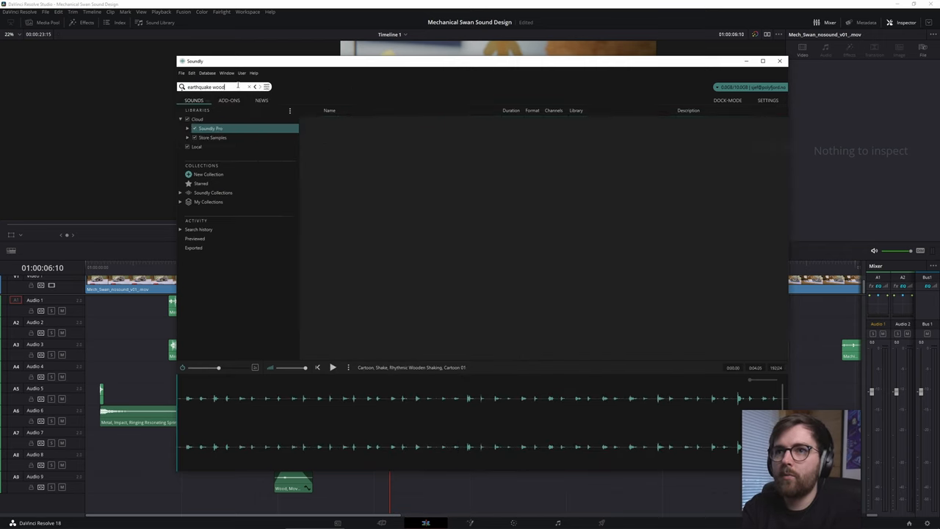
pyautogui.press('Return')
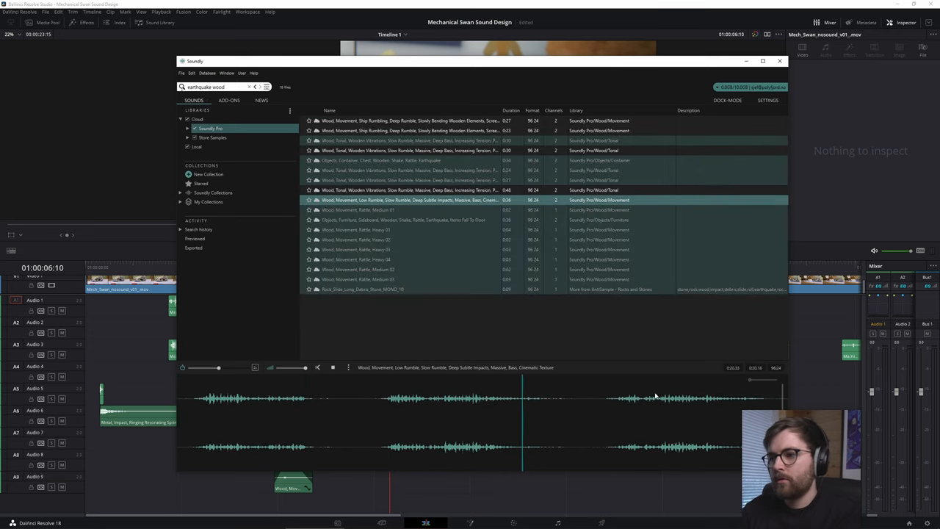
pyautogui.write('rattle')
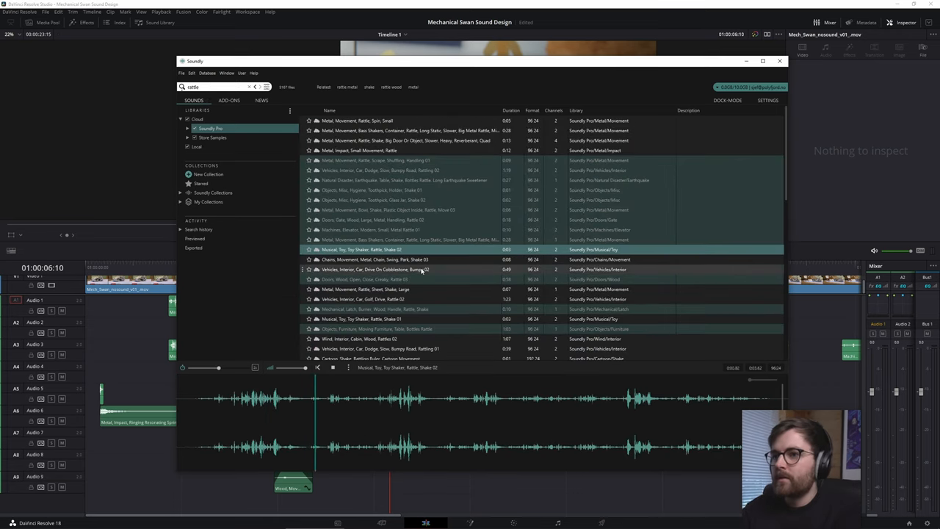
pyautogui.click(376, 258)
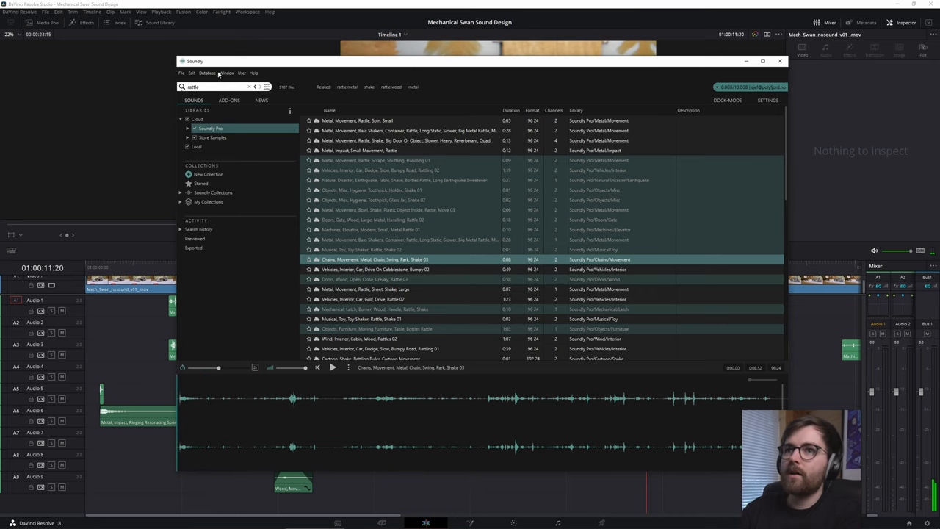
pyautogui.write('clockwork')
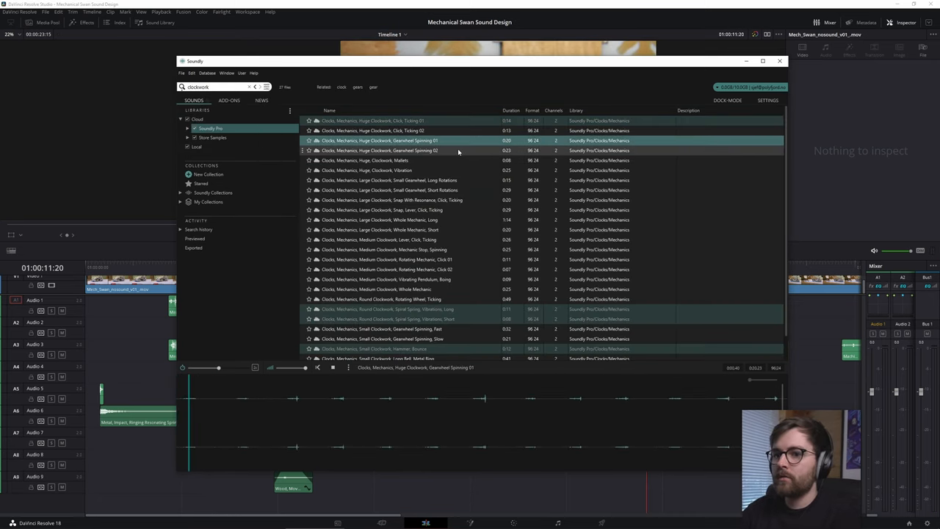
# - Preview clockwork gearwheel sounds and place the Small Clockwork Gearwheel Spinning Slow clip on the timeline
pyautogui.click(382, 314)
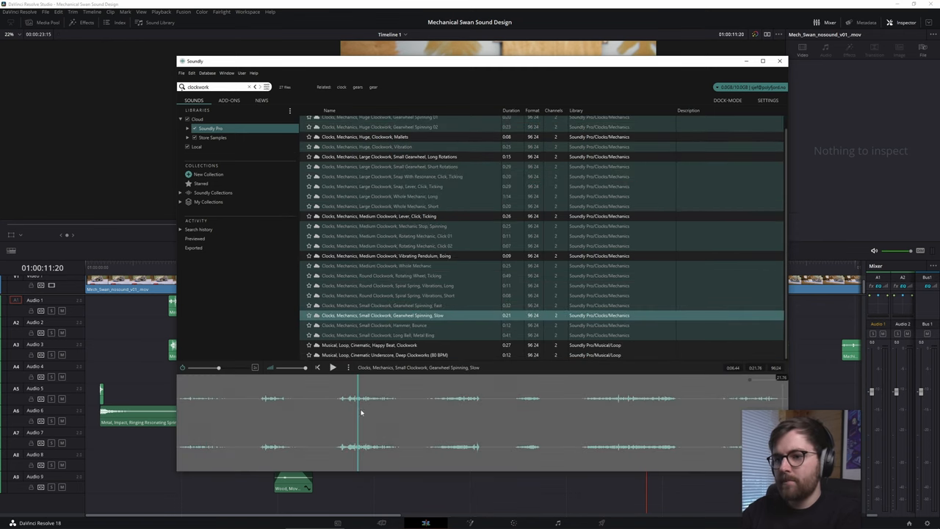
pyautogui.click(780, 62)
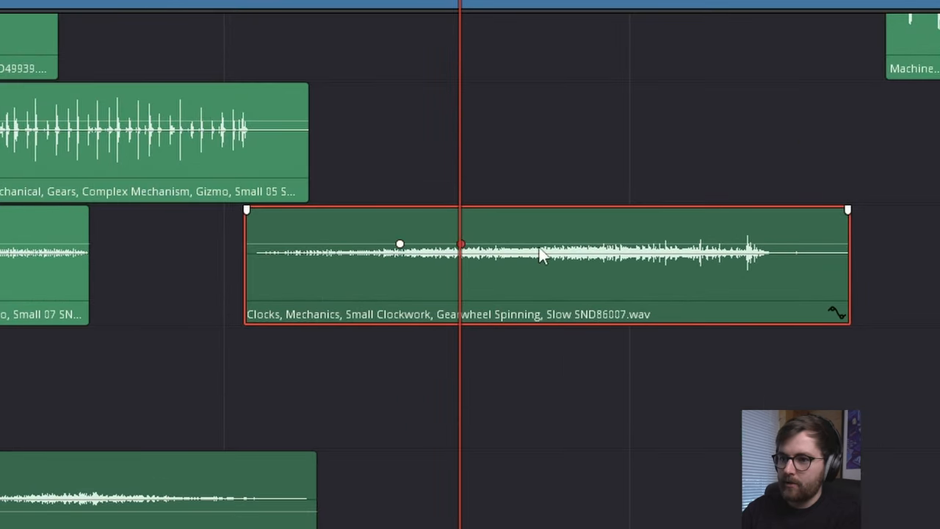
pyautogui.moveTo(462, 243); pyautogui.dragTo(462, 277)
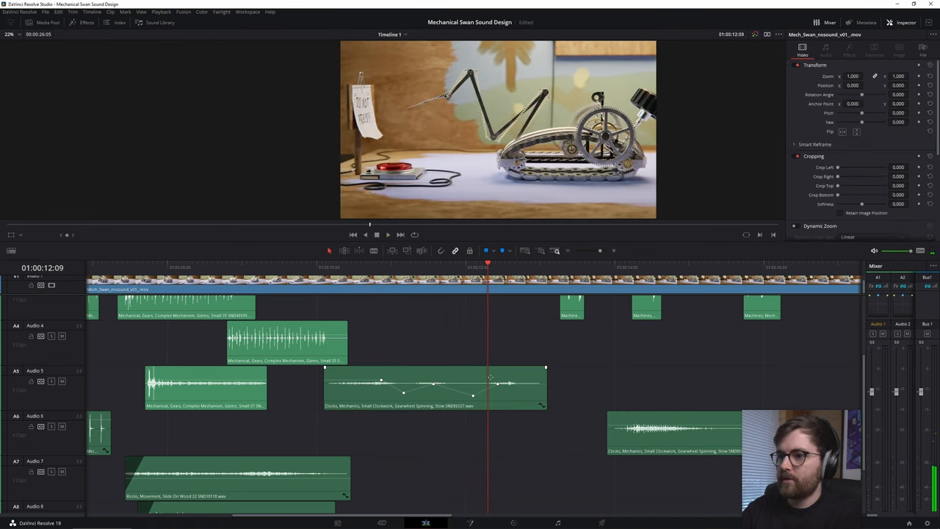
pyautogui.click(434, 385)
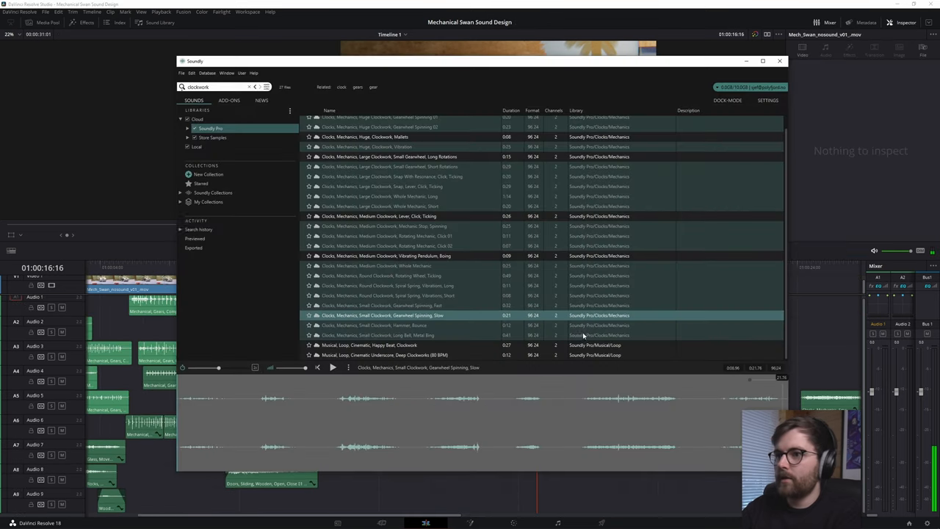
# - Search 'gizmo' then 'button' sounds and preview a microwave button press beep
pyautogui.write('cl')
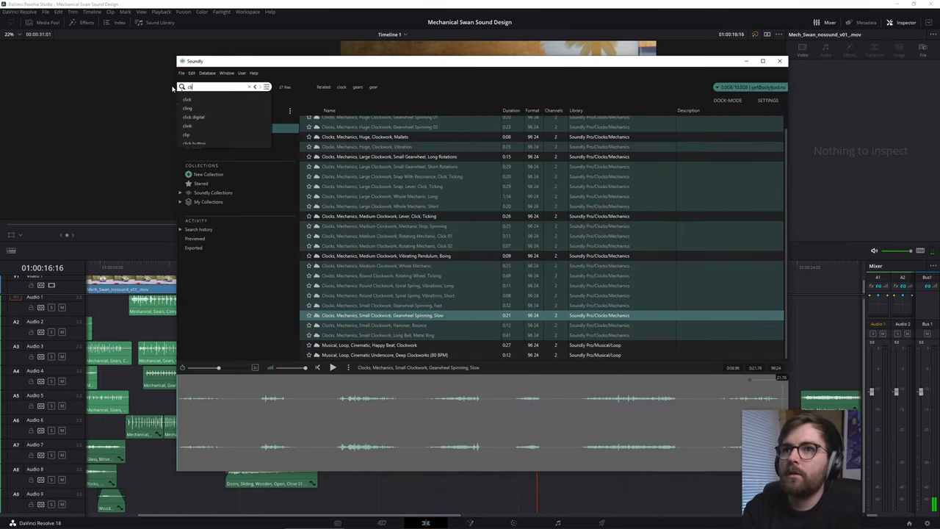
pyautogui.write('gizmo')
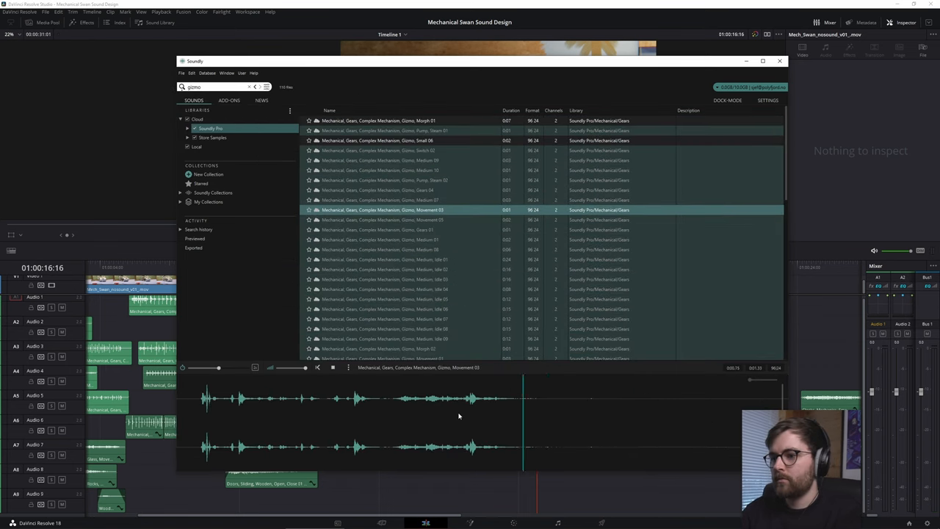
pyautogui.write('button')
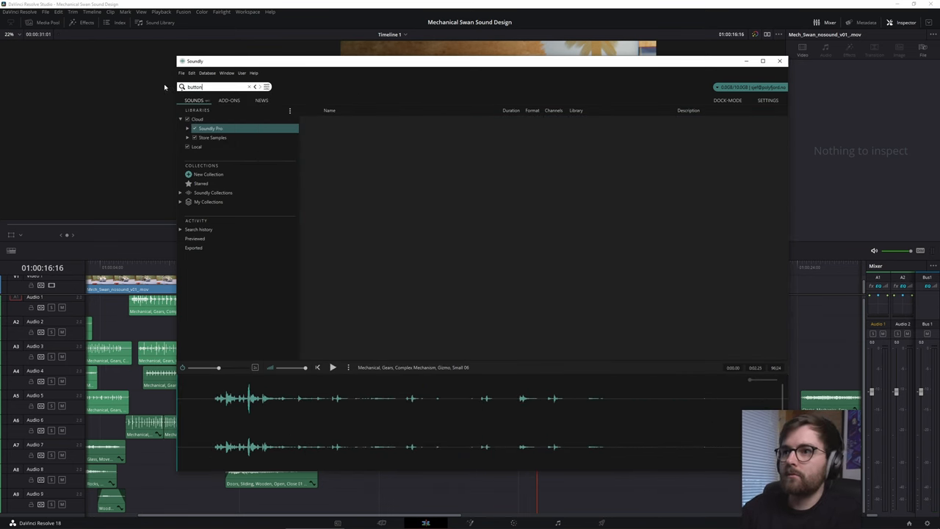
pyautogui.press('enter')
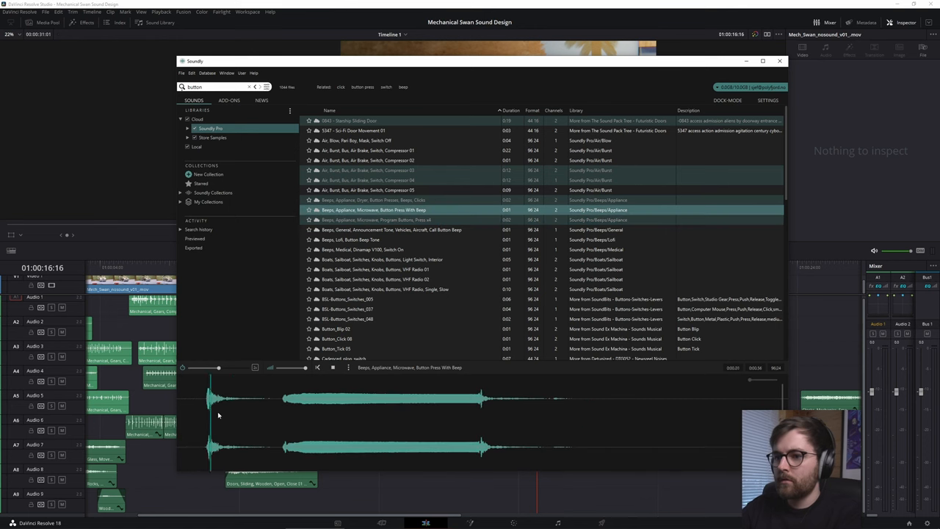
pyautogui.click(778, 61)
pyautogui.write('metal squeak')
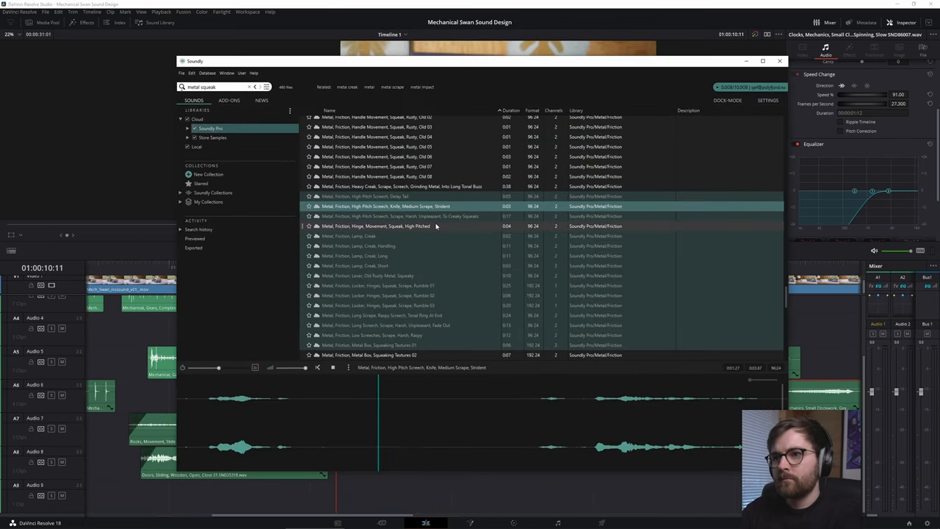
# - Audition three Metal Friction squeak variations for the creature's moving parts
pyautogui.click(376, 226)
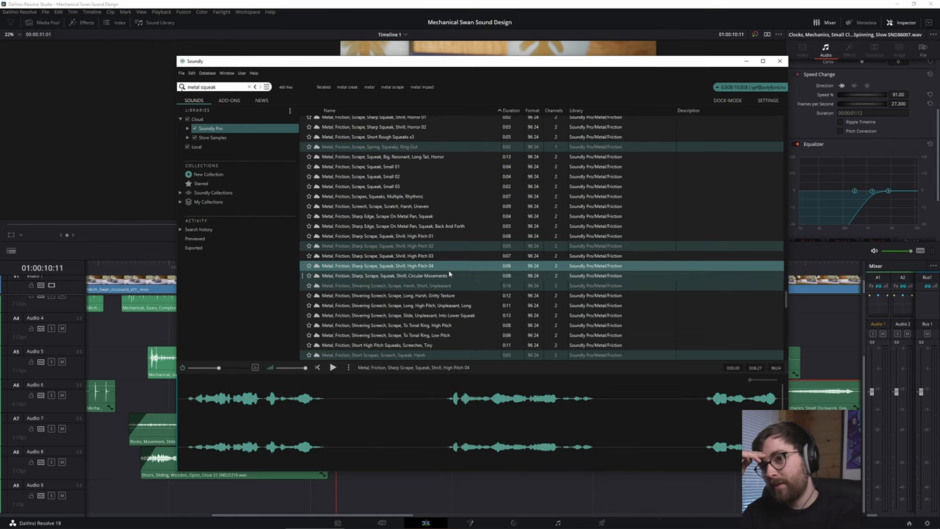
pyautogui.click(382, 276)
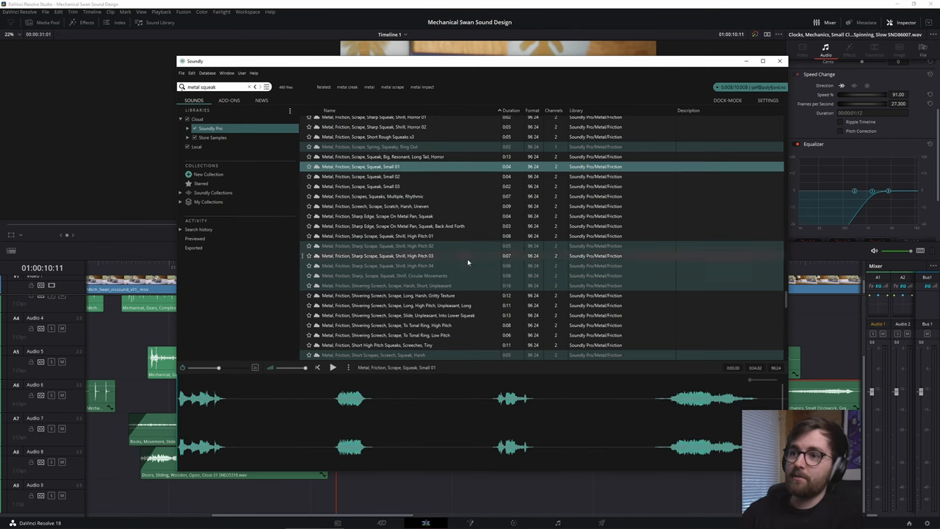
pyautogui.click(376, 255)
pyautogui.write('tiny metal')
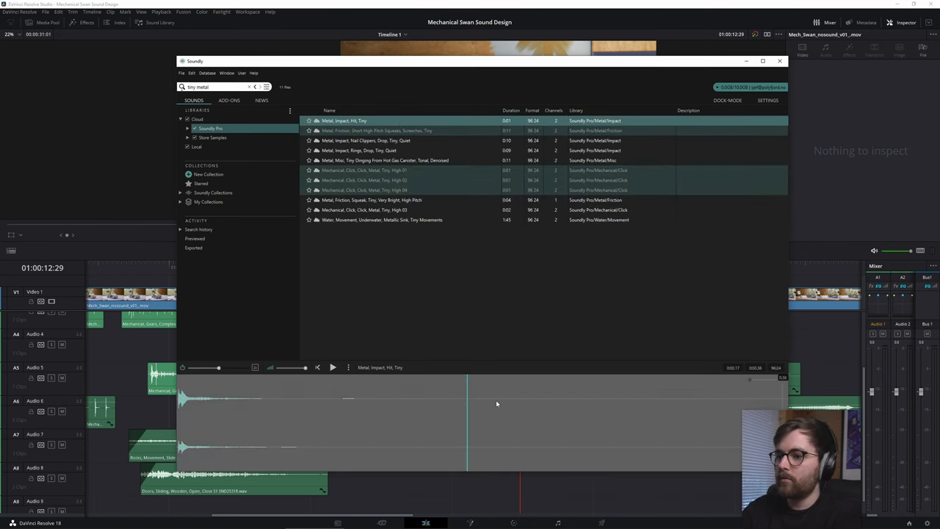
# - Preview the Metal Impact Hit Tiny clip and select a range of the tiny bright squeak waveform
pyautogui.click(780, 61)
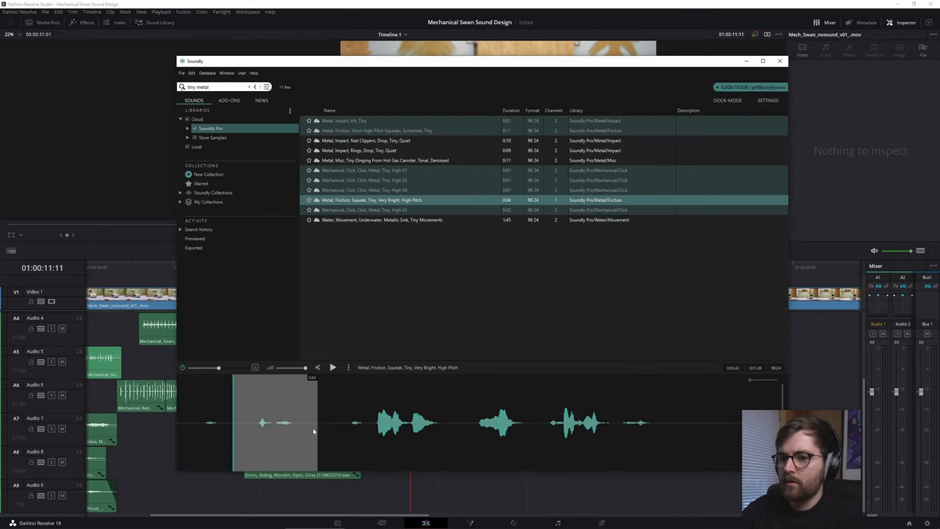
pyautogui.click(332, 367)
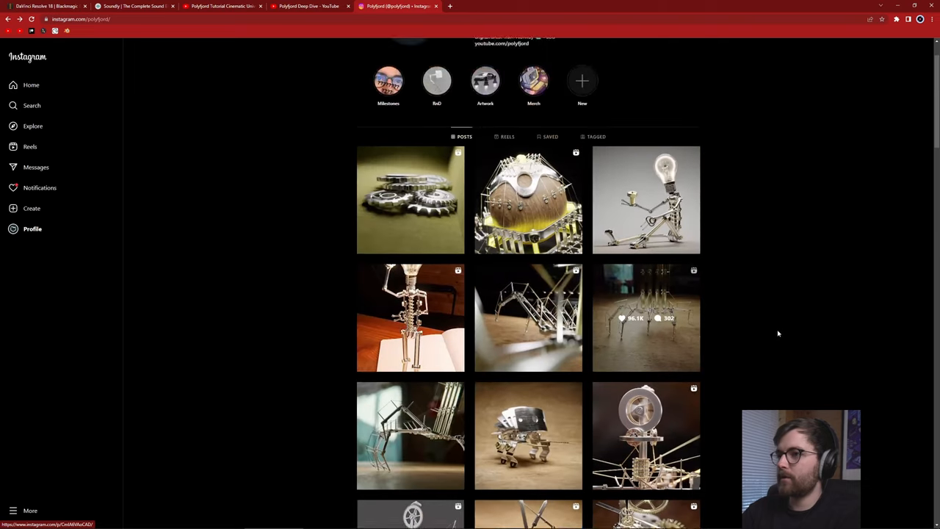
# - Scroll through the Instagram profile grid of mechanical creature sculpture posts
pyautogui.scroll(-3)
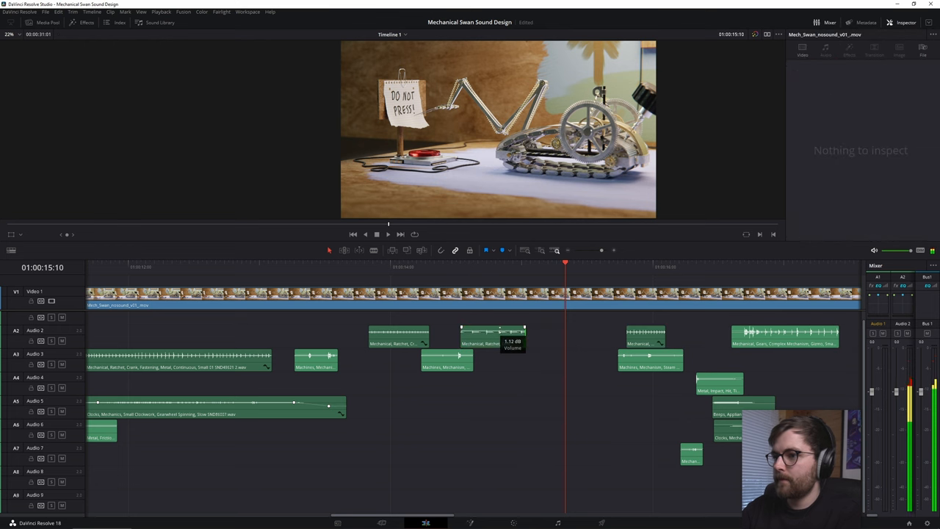
# - Slide a mechanical ratchet clip to sync with the creature and reposition the playhead
pyautogui.click(540, 338)
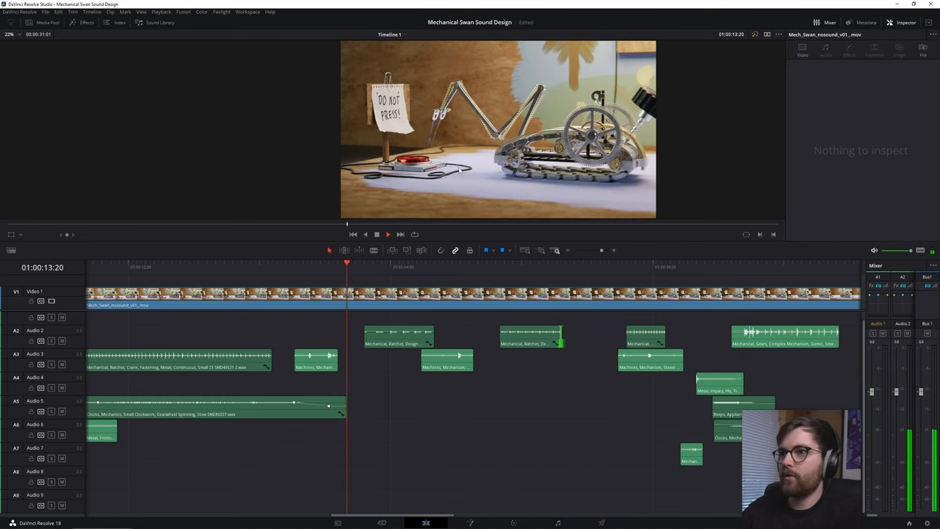
pyautogui.click(388, 234)
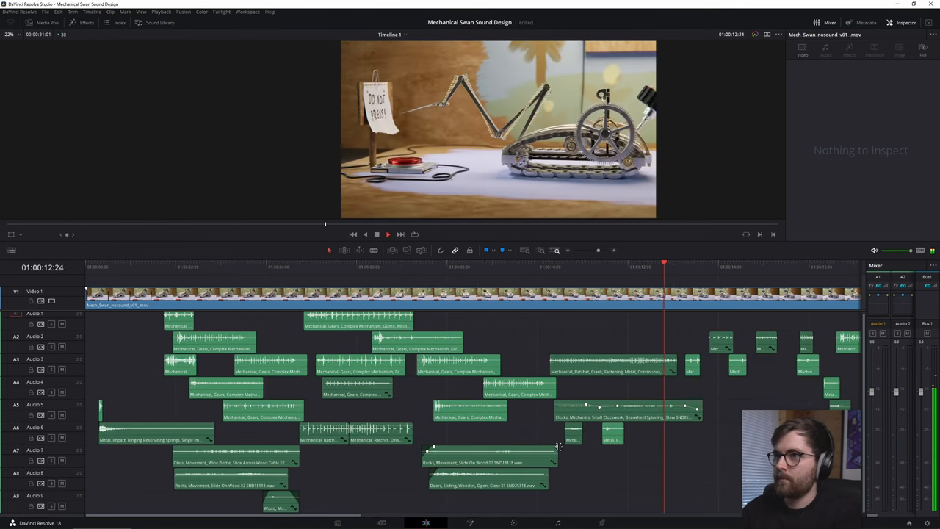
pyautogui.click(388, 235)
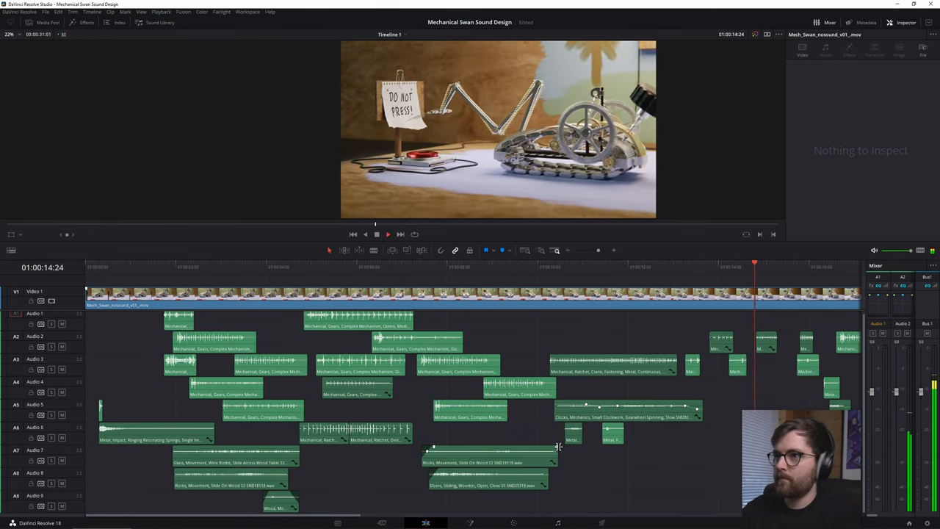
pyautogui.click(387, 233)
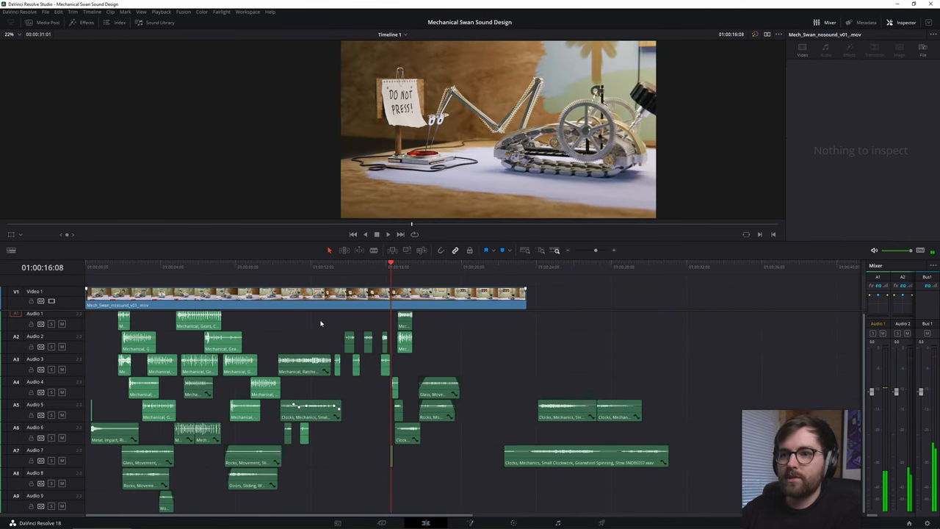
pyautogui.click(185, 268)
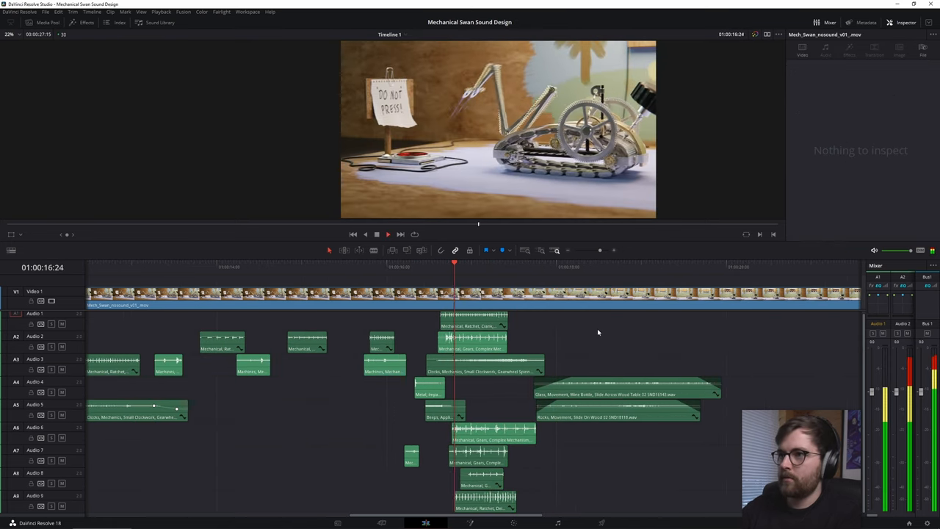
# - Activate Soundly's search field to begin a squeak sound search
pyautogui.click(388, 233)
pyautogui.write('squeak')
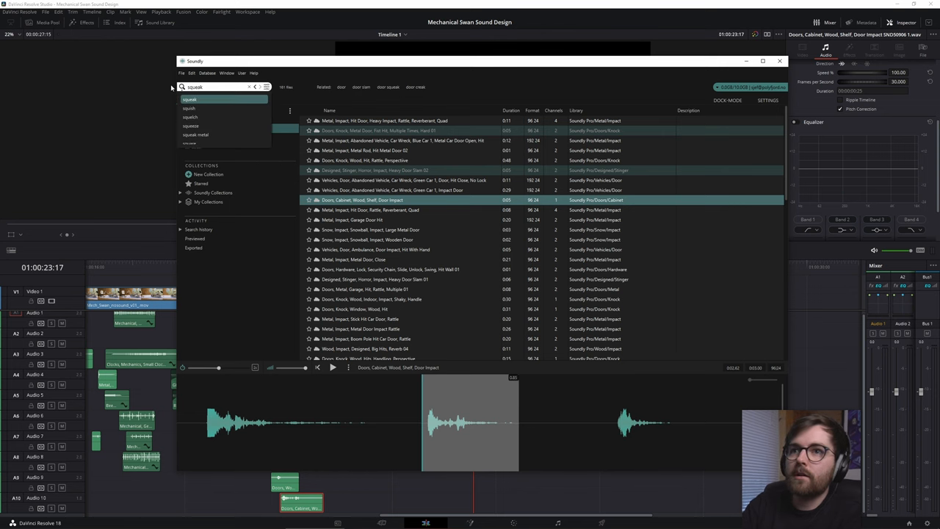
# - Search Soundly for 'metal squeak' to list friction and squeak recordings
pyautogui.write('metal squeak')
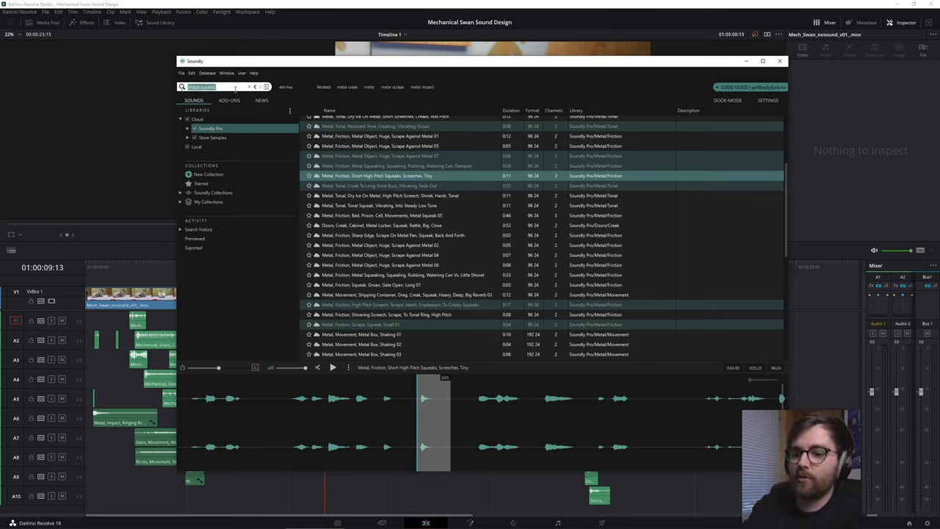
# - Search 'ambience', audition suburban morning and village night crickets, then search room ambiences
pyautogui.write('ambience')
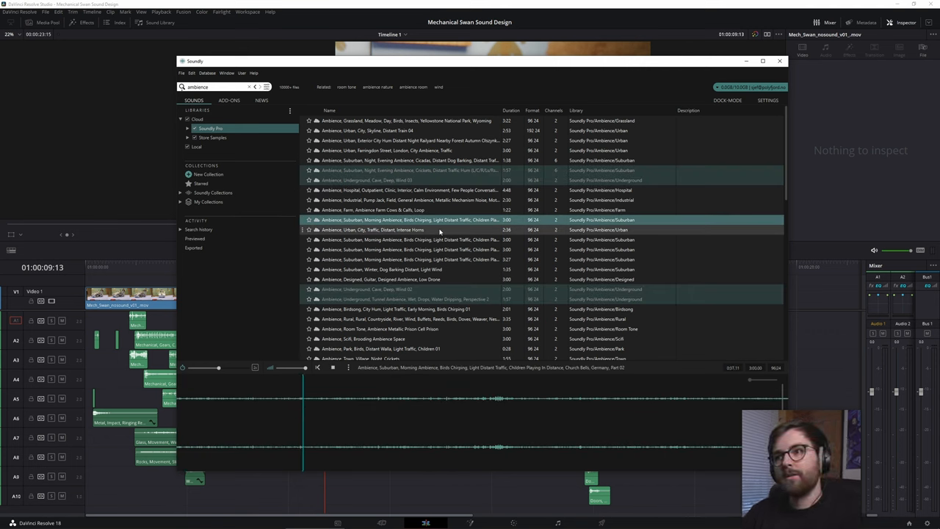
pyautogui.click(331, 367)
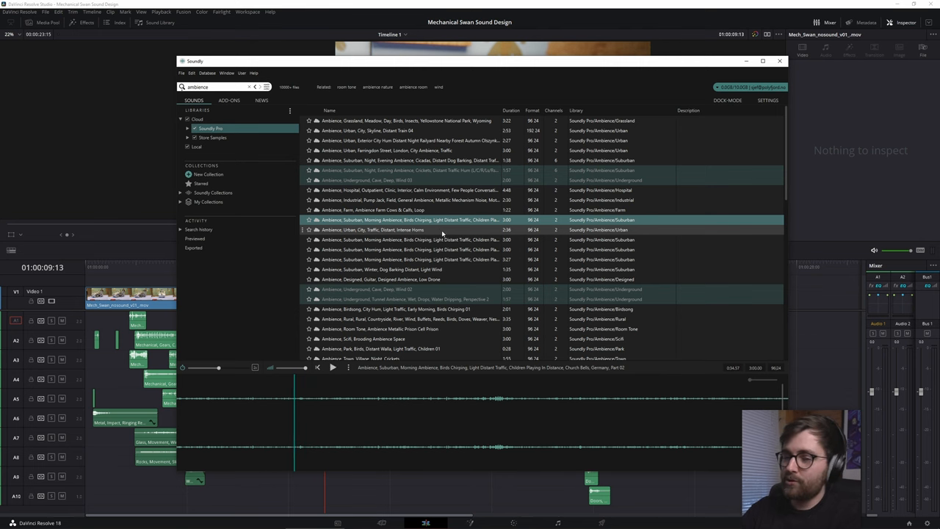
pyautogui.scroll(-3)
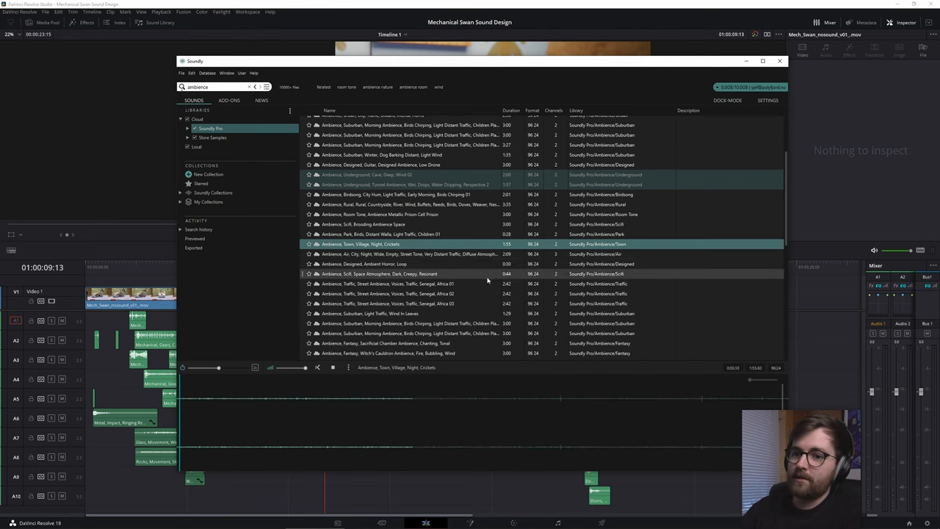
pyautogui.click(411, 223)
pyautogui.write(' room')
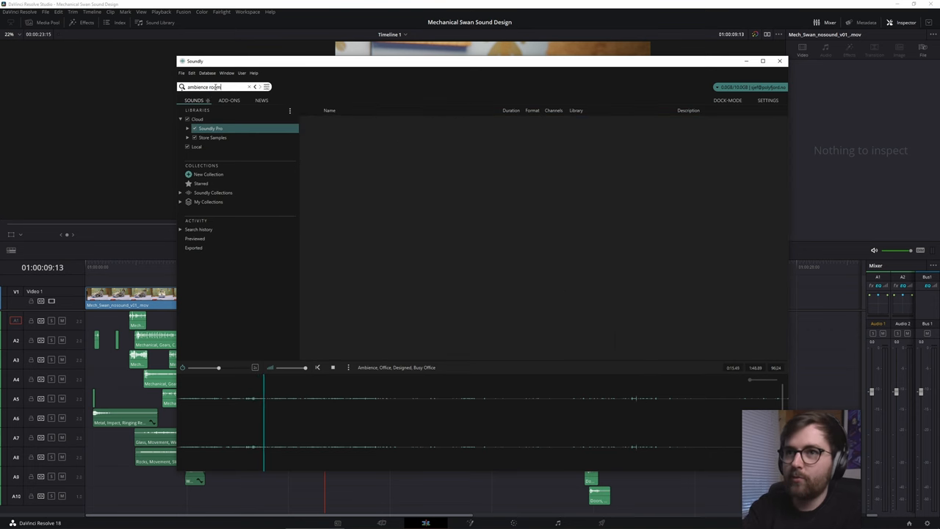
pyautogui.press('enter')
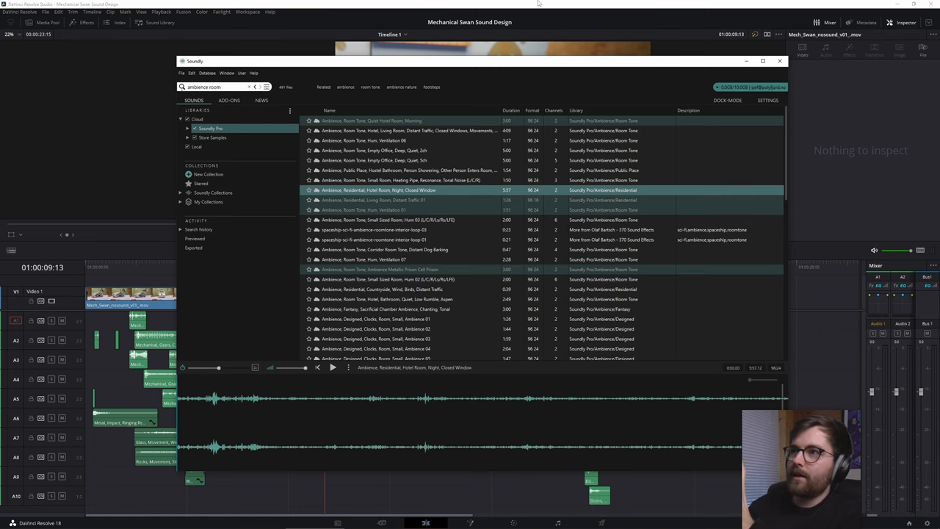
# - Drag the residential hotel room ambience from Soundly onto an empty audio track
pyautogui.click(780, 61)
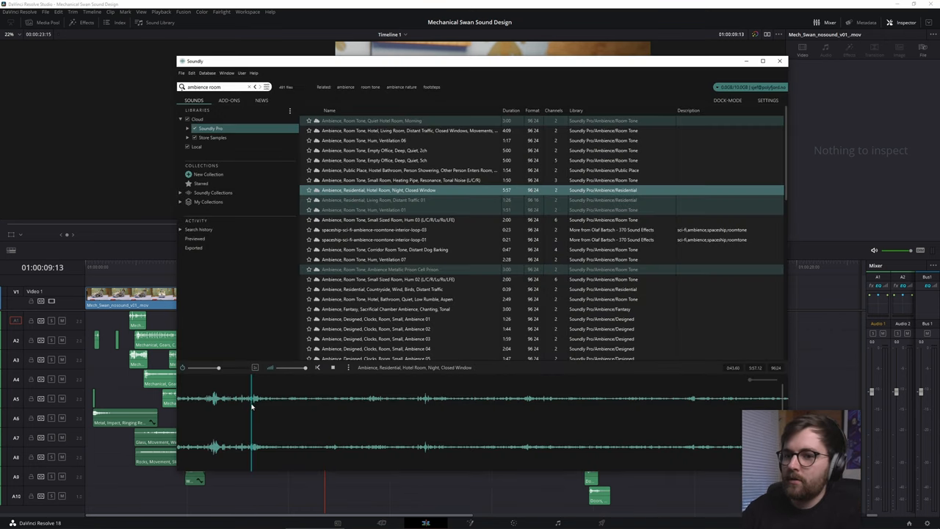
pyautogui.moveTo(252, 423); pyautogui.dragTo(371, 423)
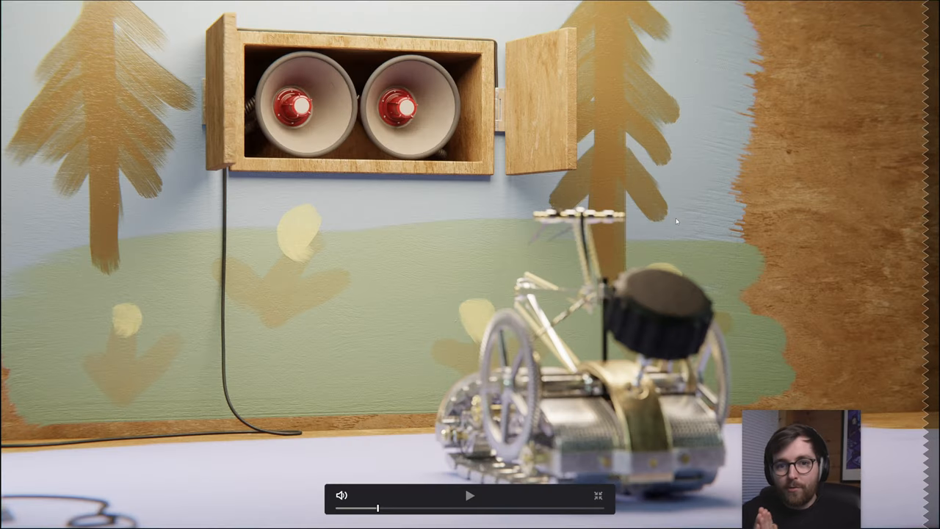
pyautogui.moveTo(426, 88)
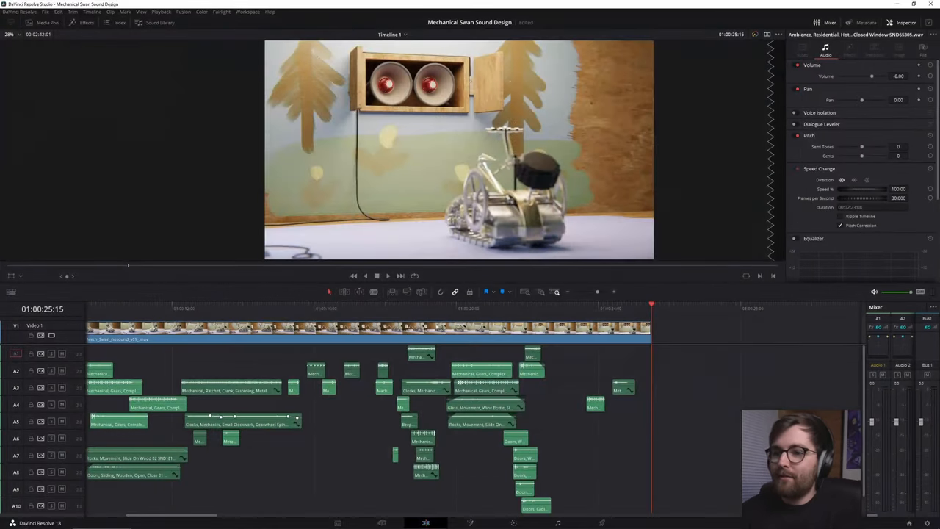
# - Deselect the audio clip by clicking an empty area of the timeline
pyautogui.click(297, 307)
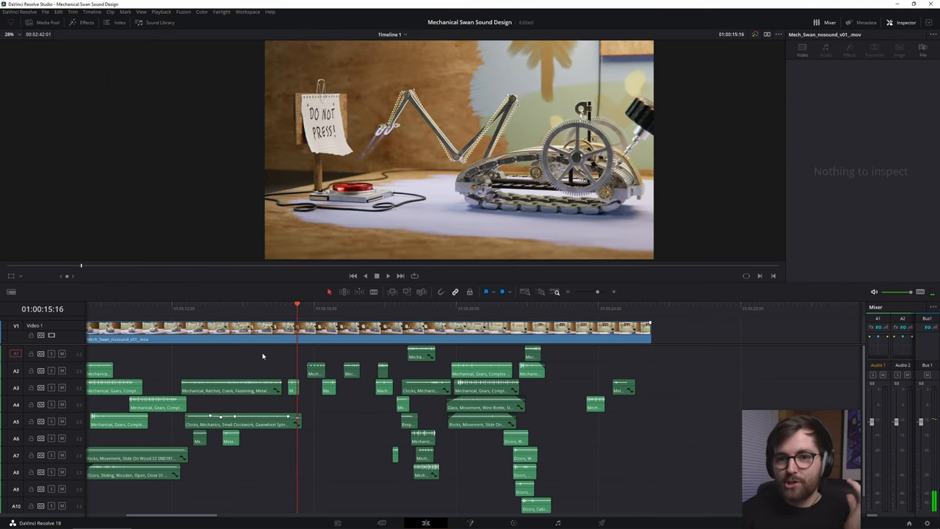
pyautogui.moveTo(305, 420)
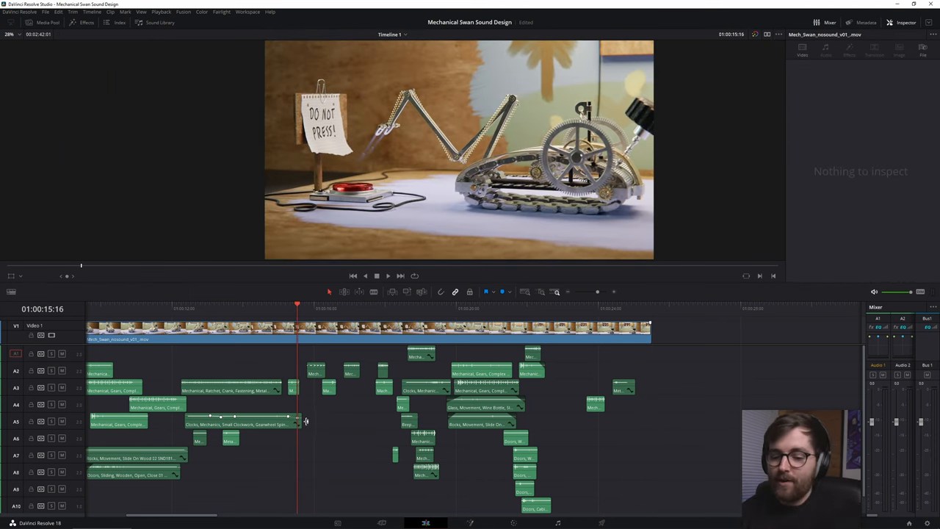